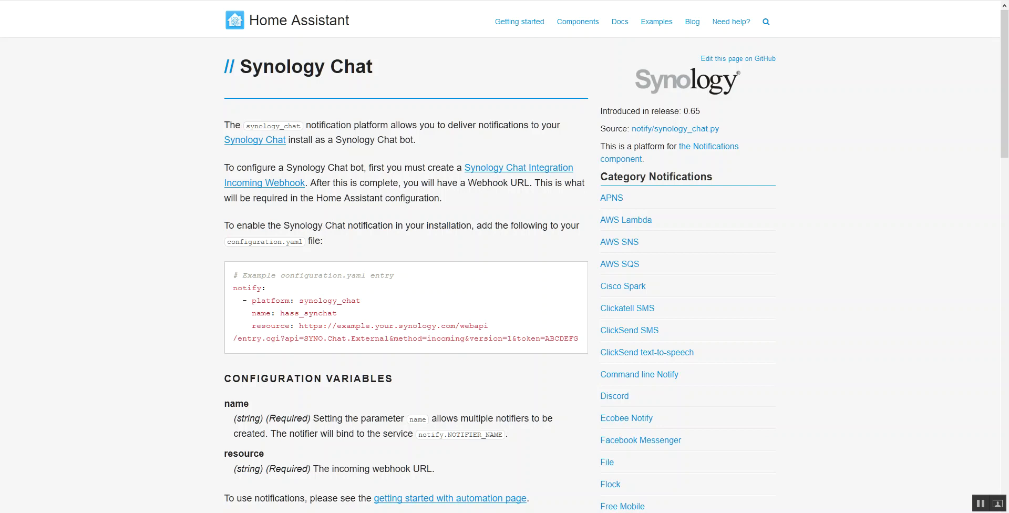
mouse_move(694, 508)
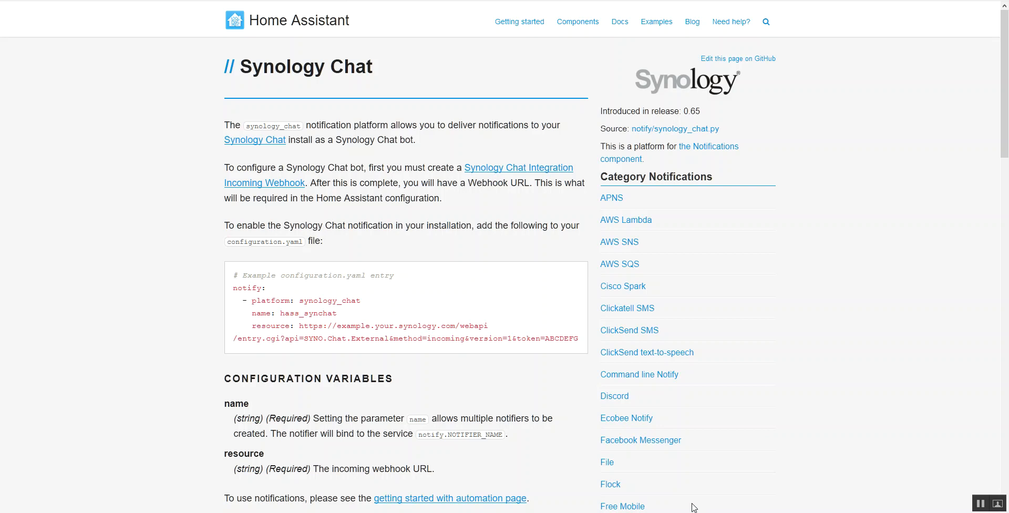
mouse_move(736, 300)
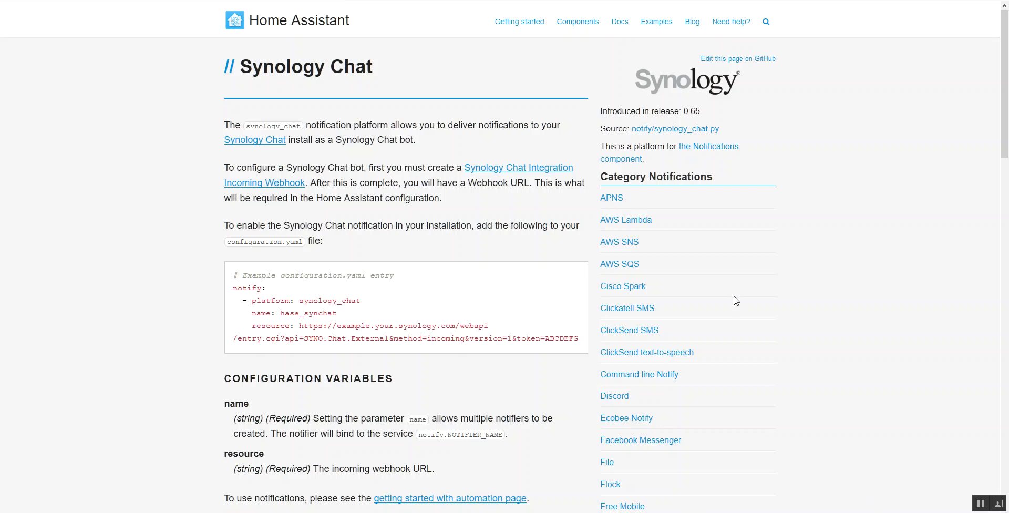
mouse_move(691, 115)
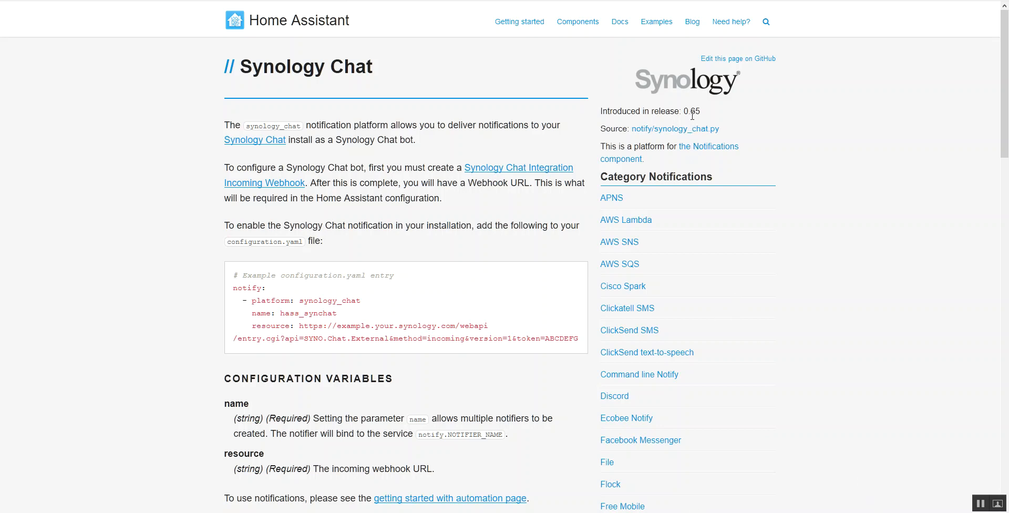
mouse_move(418, 166)
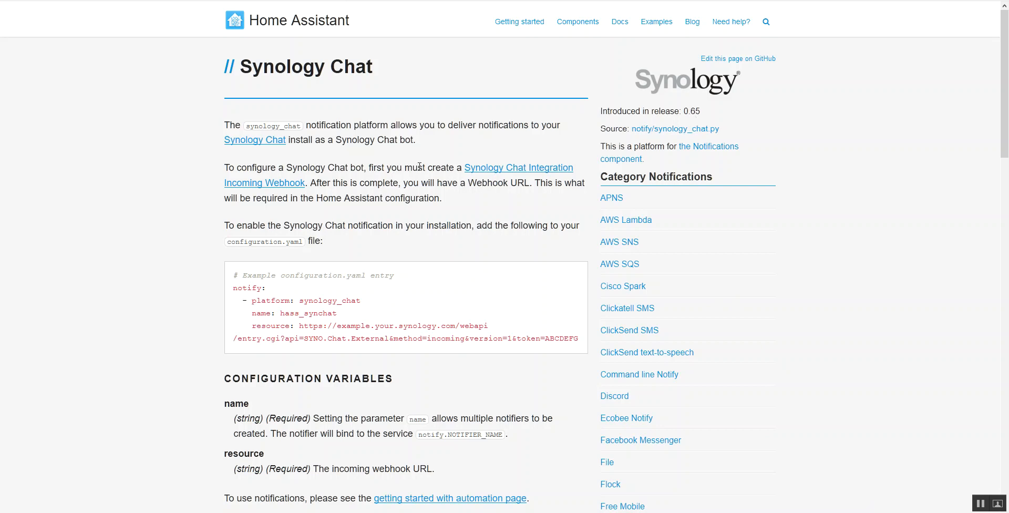
mouse_move(399, 169)
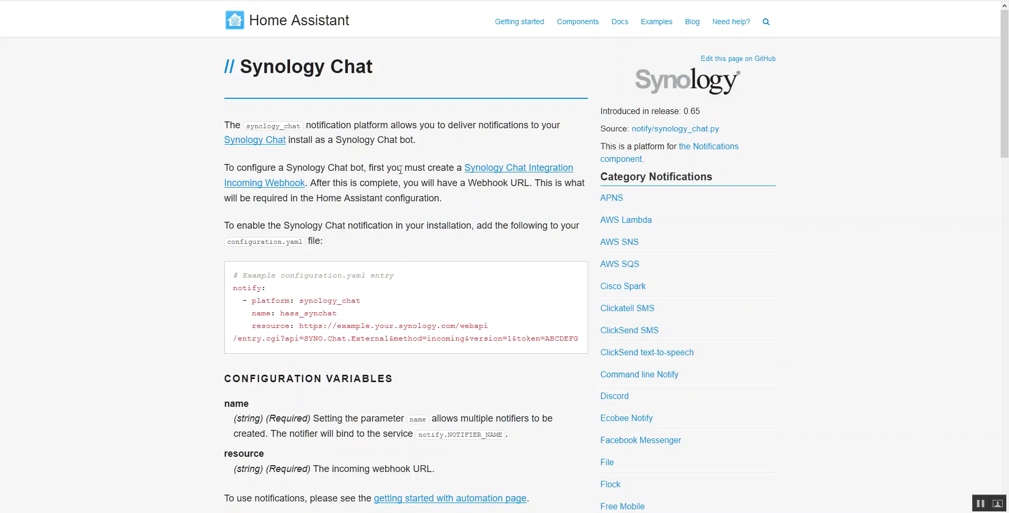
mouse_move(389, 192)
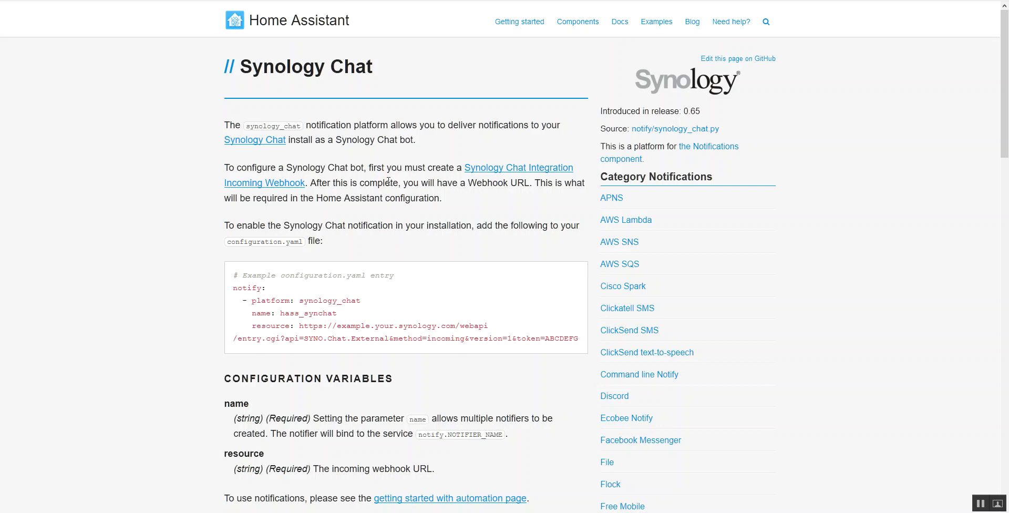
mouse_move(390, 181)
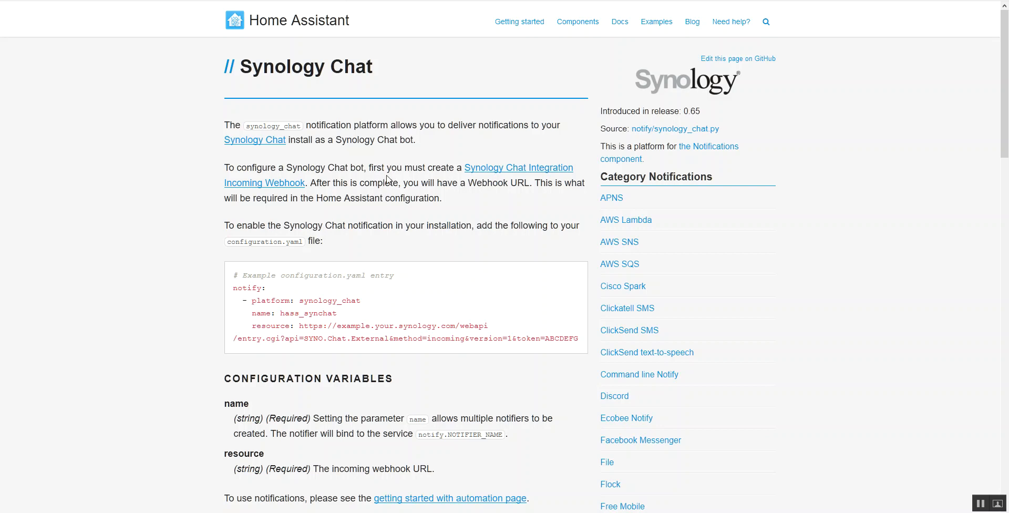
mouse_move(395, 136)
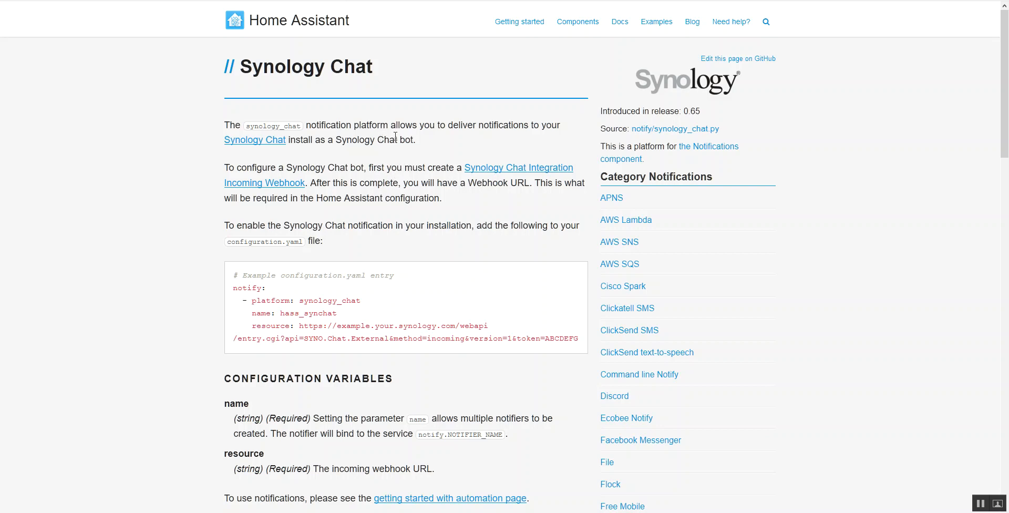
mouse_move(378, 145)
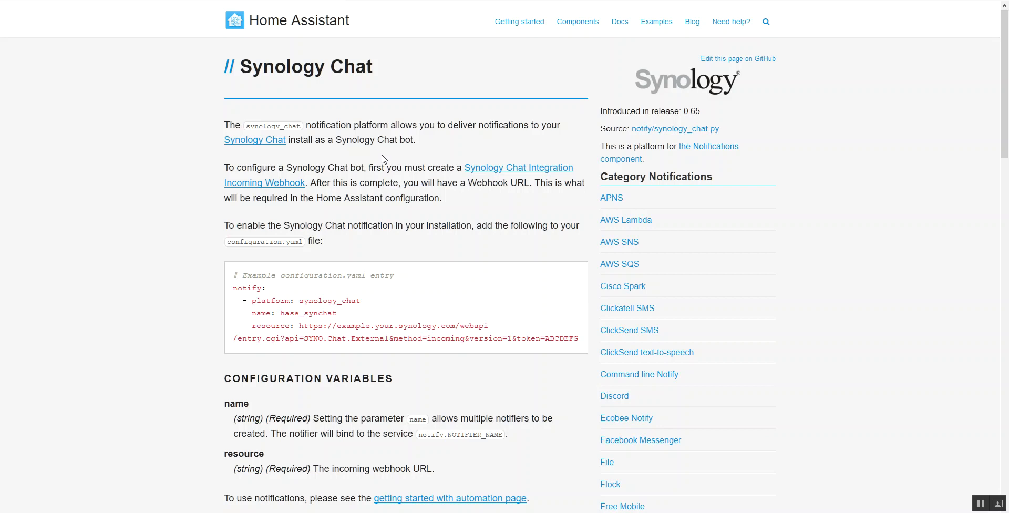
- Scroll the Synology Chat docs to the full service-call example with its image file URL
scroll("down", 3)
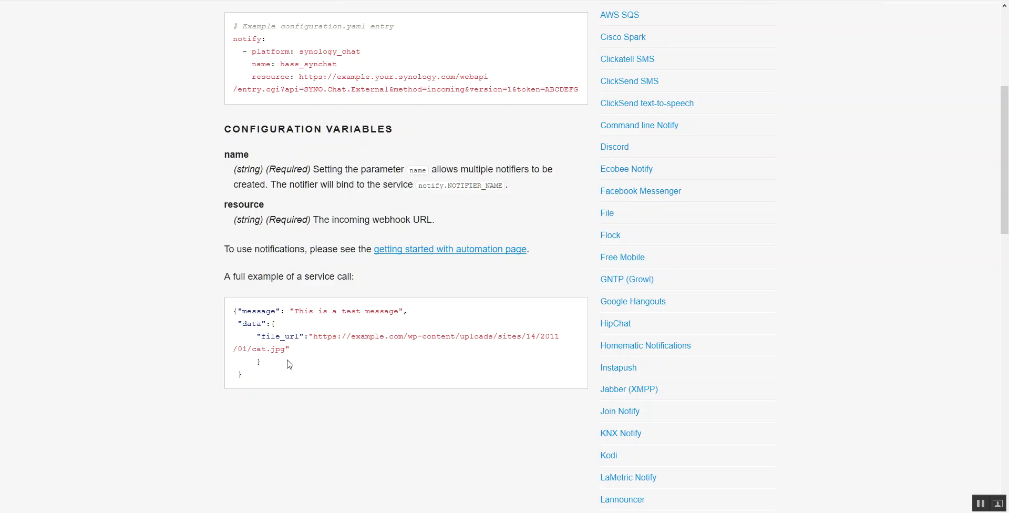
mouse_move(268, 347)
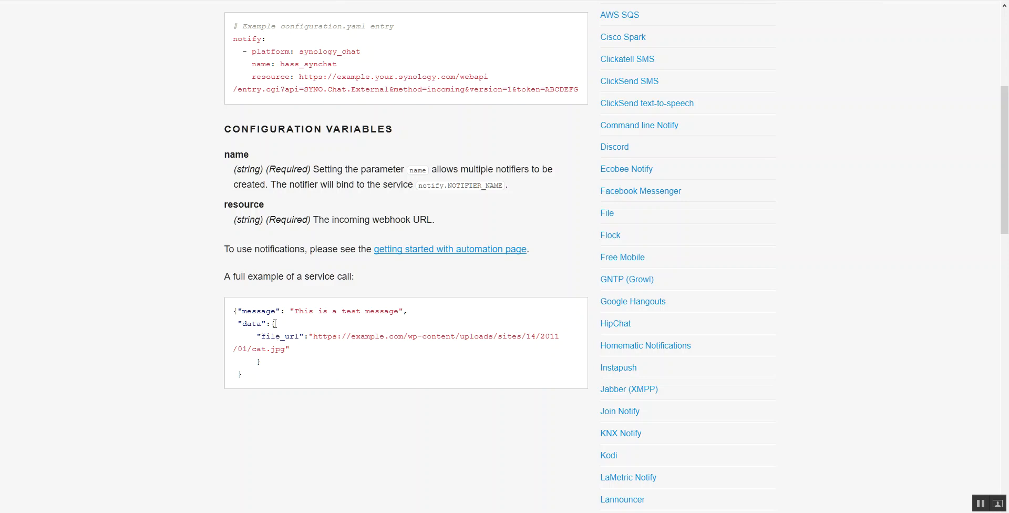
mouse_move(275, 330)
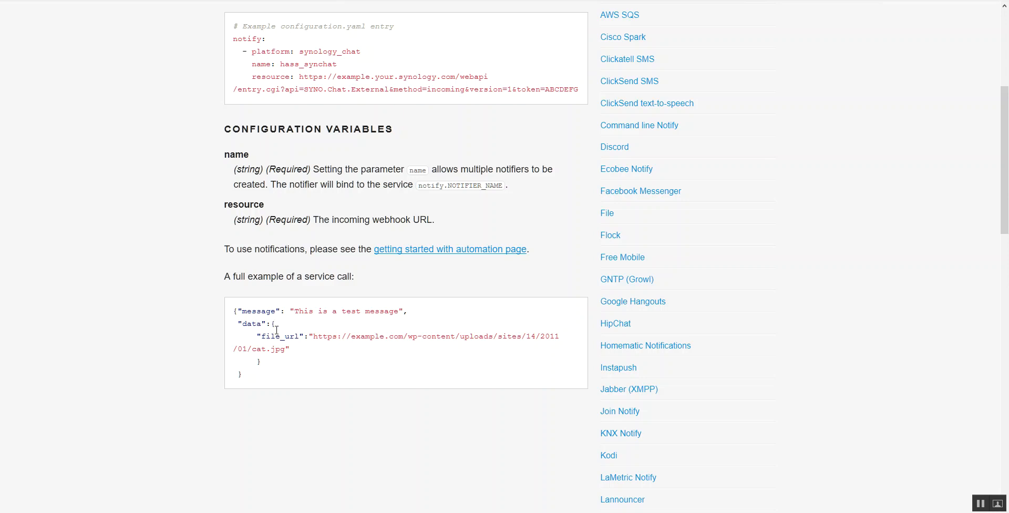
mouse_move(303, 333)
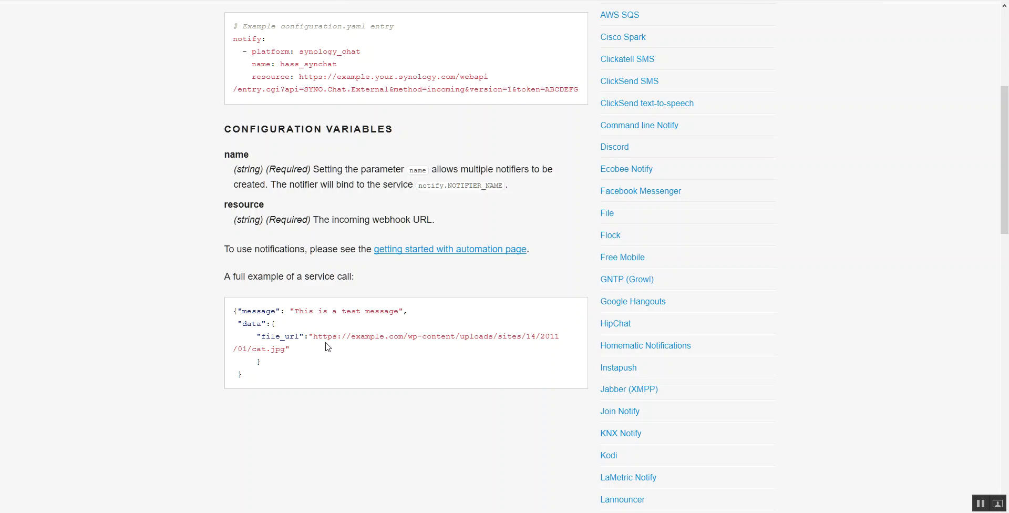
mouse_move(320, 353)
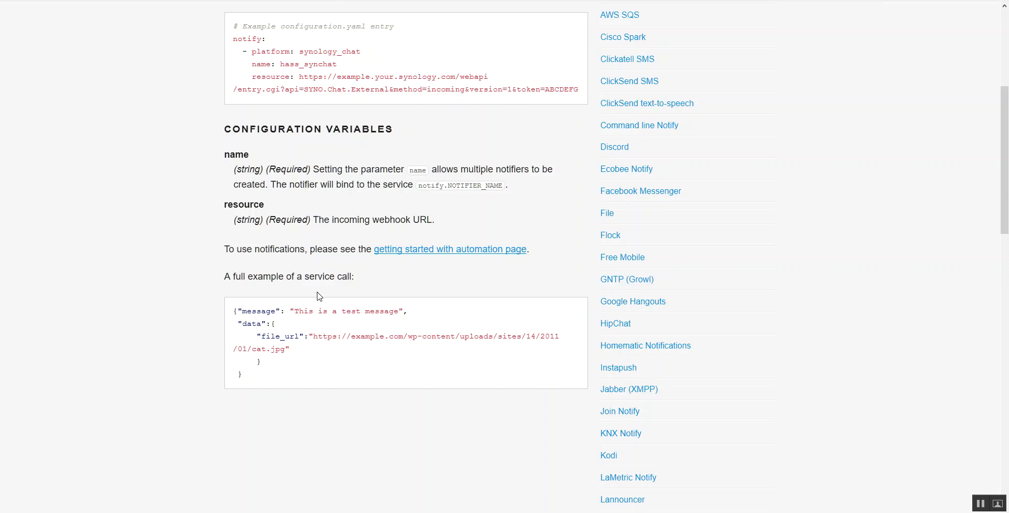
mouse_move(315, 244)
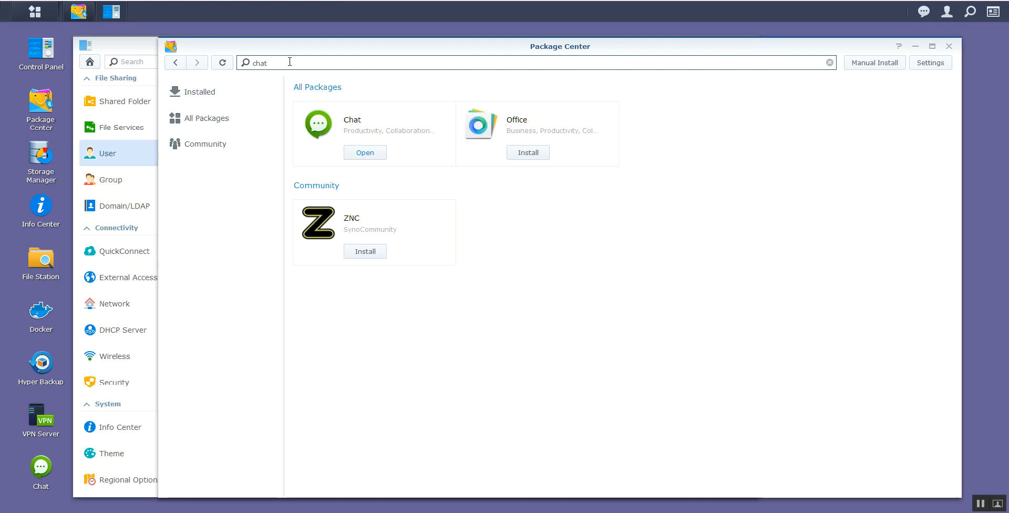
mouse_move(346, 132)
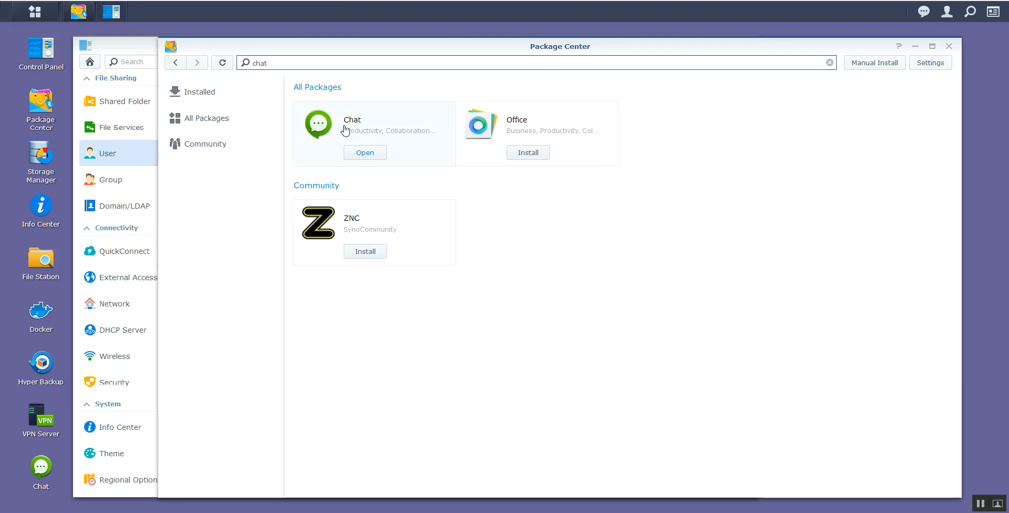
- Open the Chat package details and confirm user peters is allowed to use Chat
left_click(373, 126)
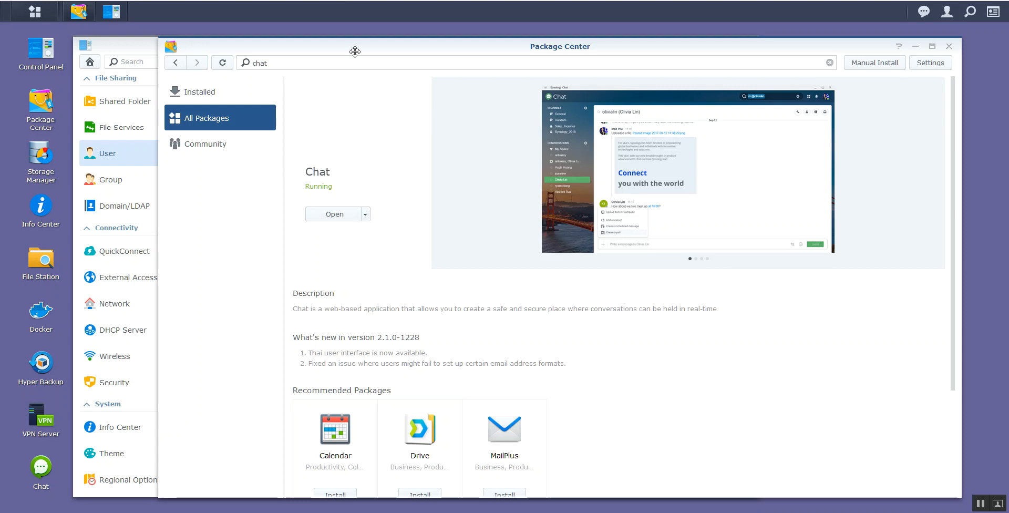
mouse_move(162, 52)
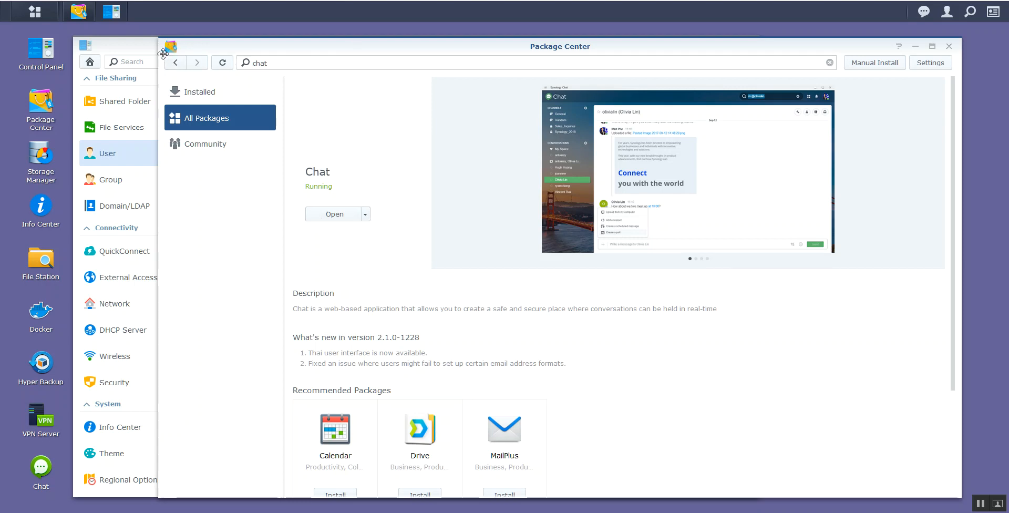
mouse_move(148, 51)
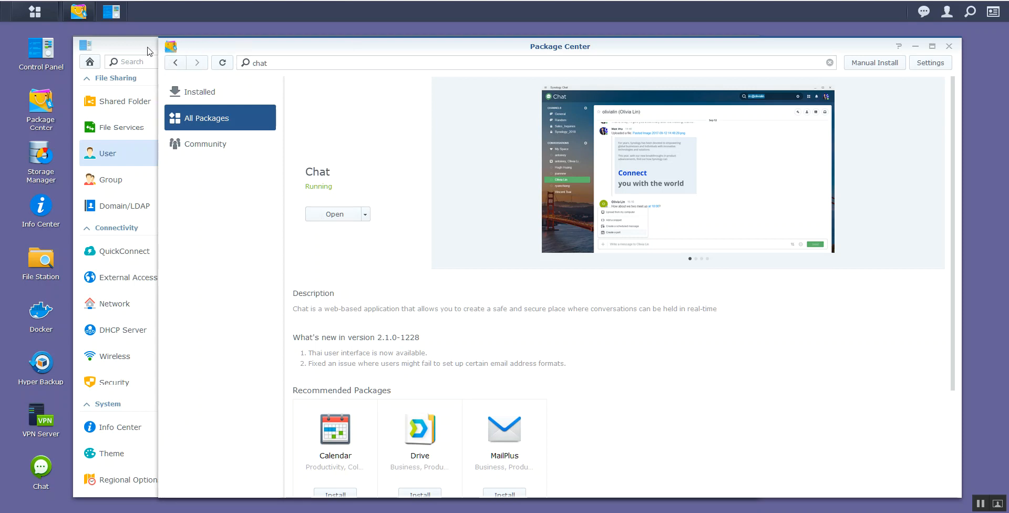
mouse_move(150, 53)
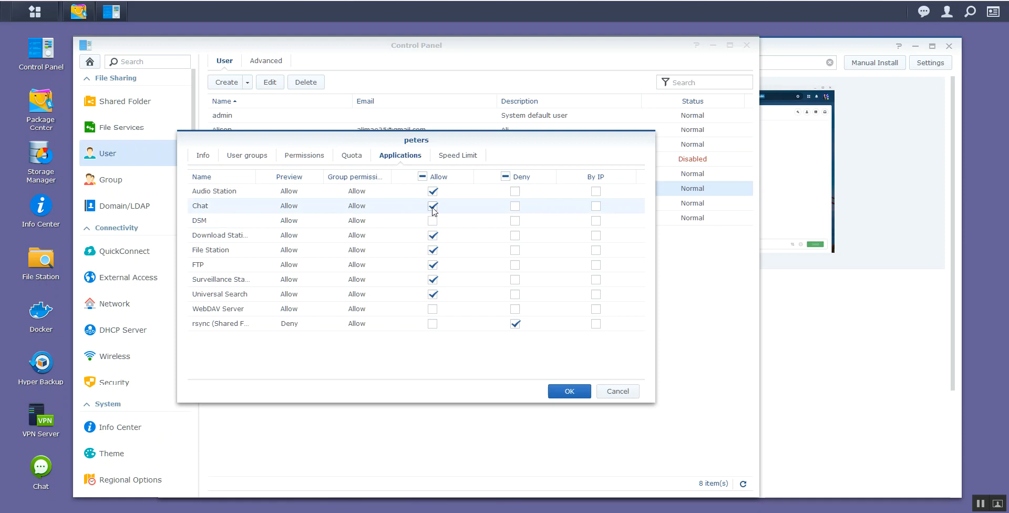
left_click(433, 220)
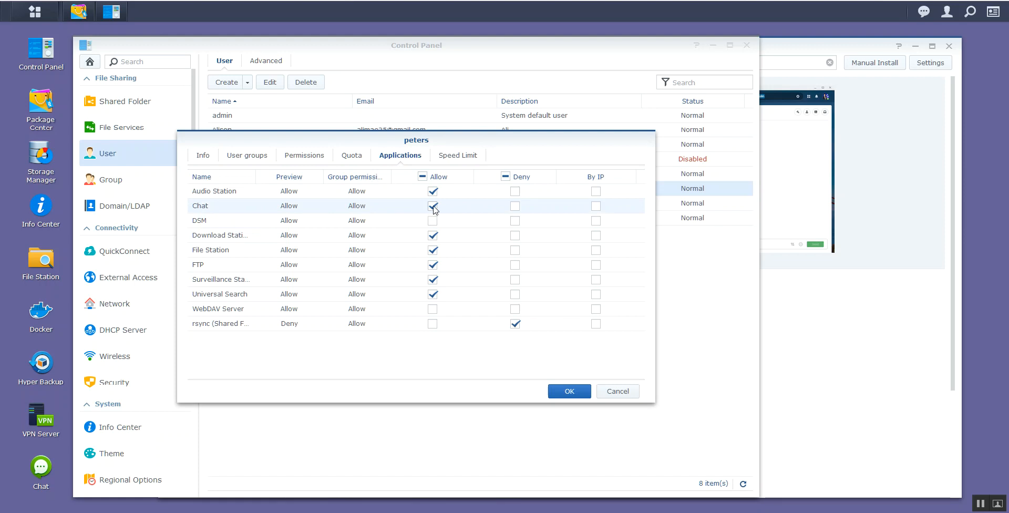
left_click(432, 206)
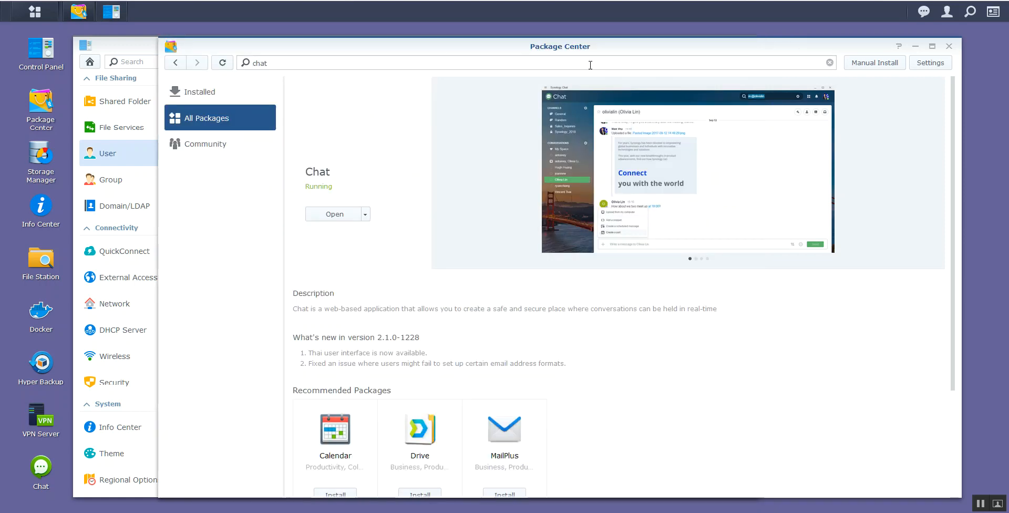
mouse_move(431, 169)
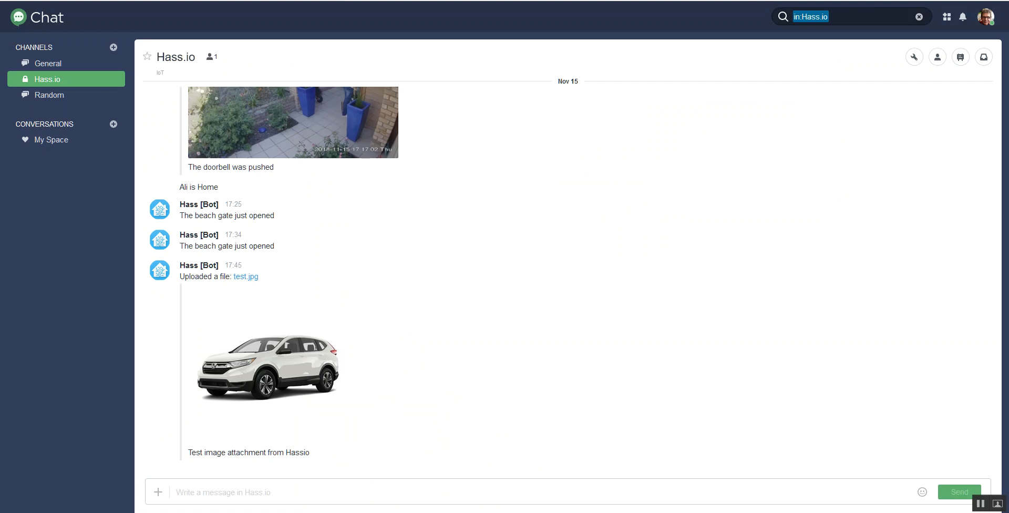
mouse_move(161, 35)
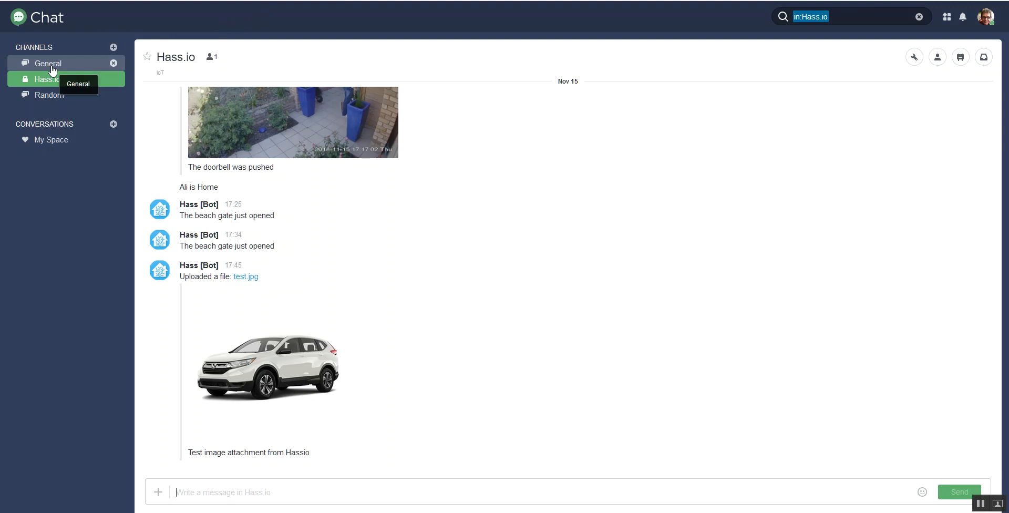
mouse_move(55, 99)
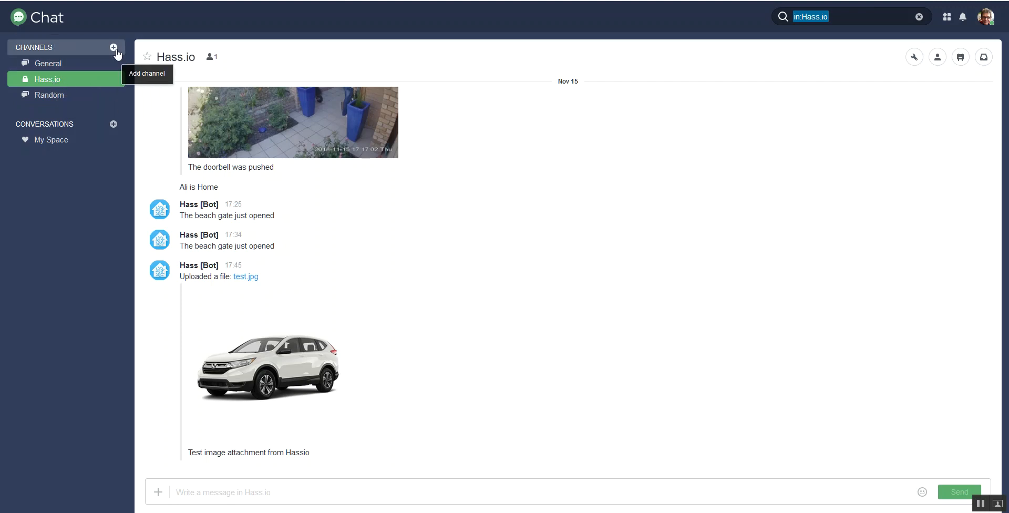
- Browse the channels overview, abandon a new channel, and return to the Hass.io channel
left_click(114, 47)
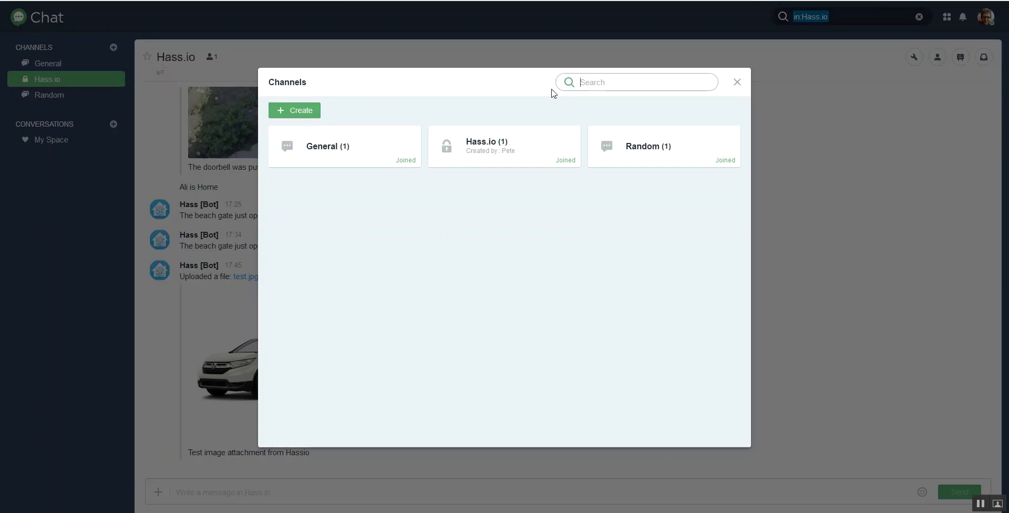
left_click(294, 110)
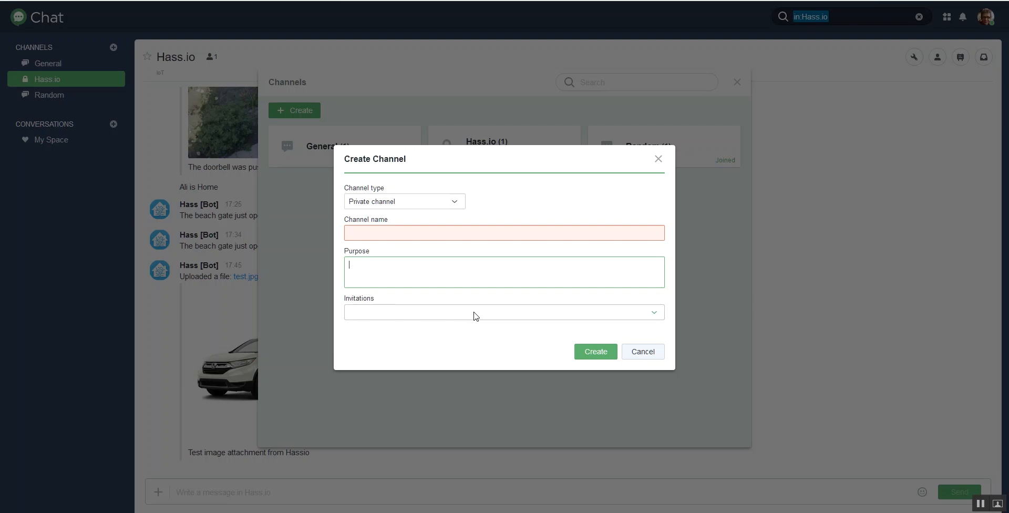
left_click(642, 352)
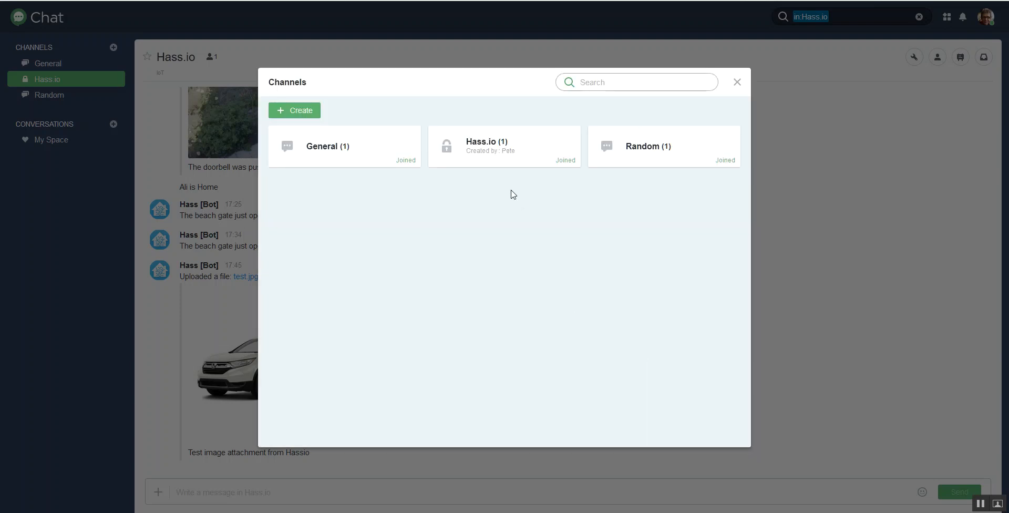
left_click(737, 82)
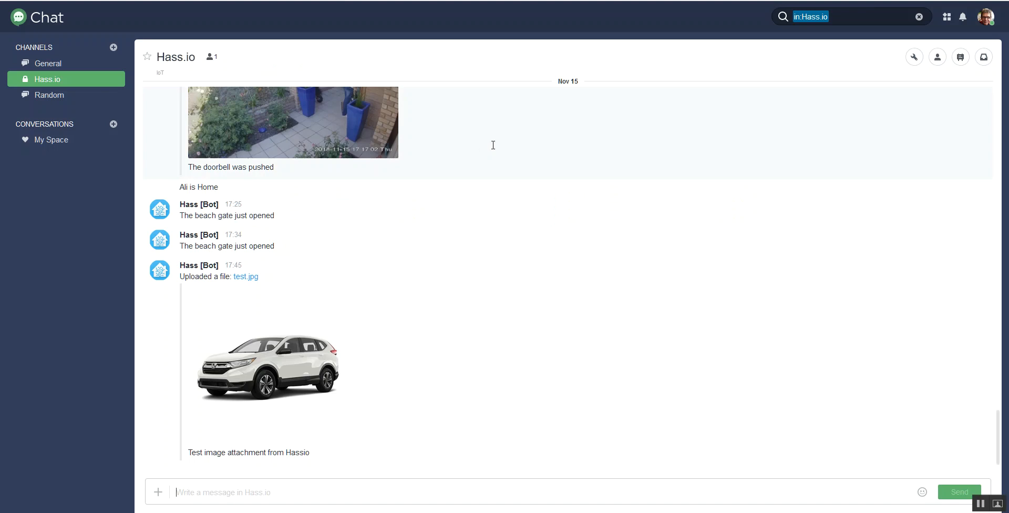
mouse_move(507, 140)
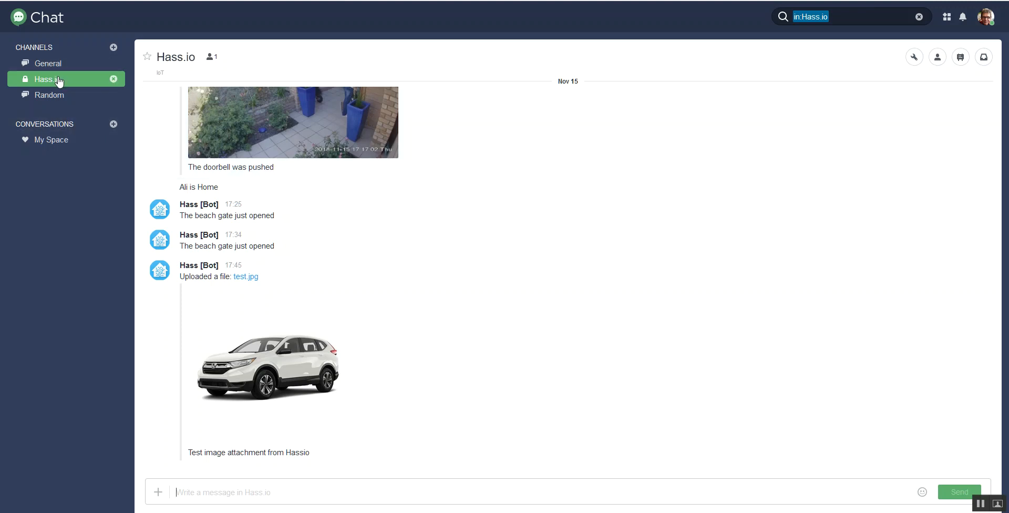
mouse_move(58, 80)
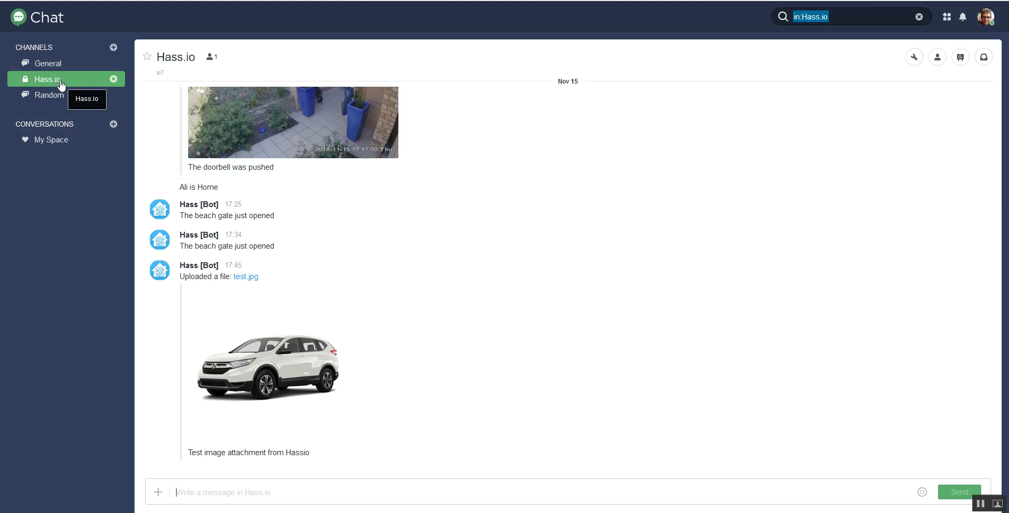
mouse_move(49, 94)
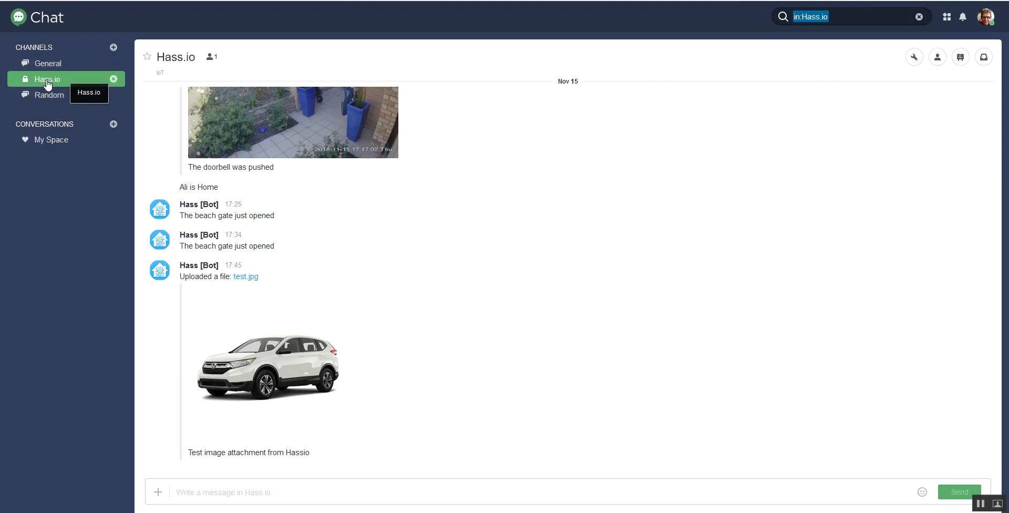
mouse_move(876, 104)
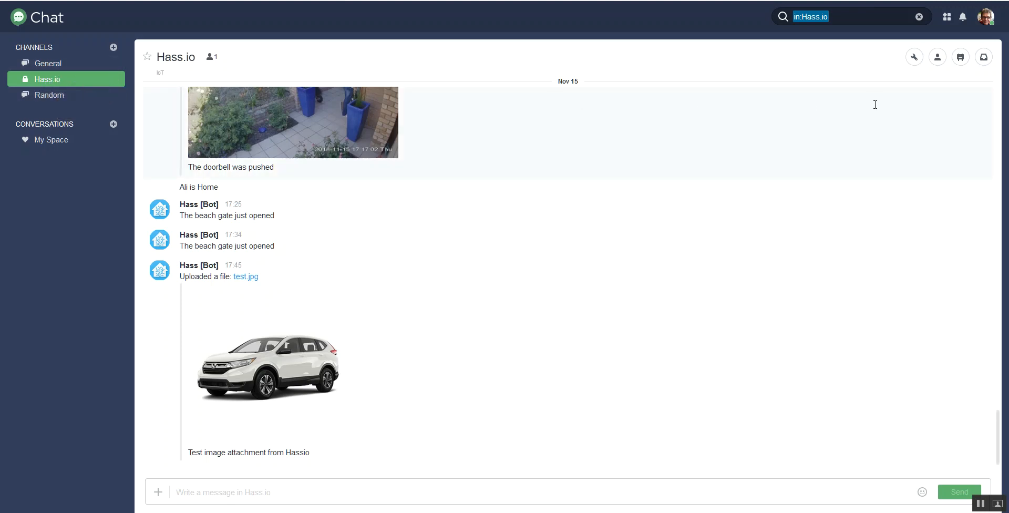
mouse_move(990, 21)
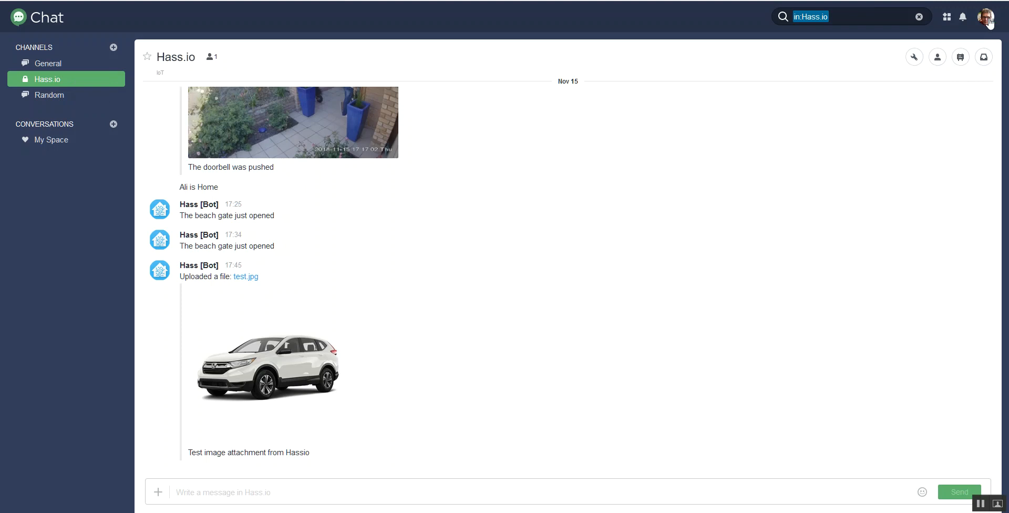
- Create a new incoming webhook under Integration and set Post to Channel to Hass.io
left_click(990, 17)
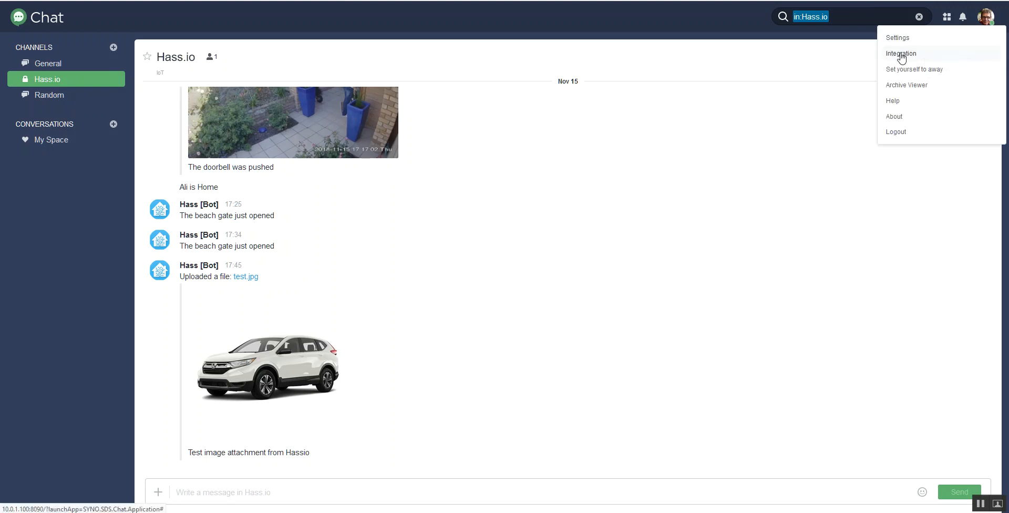
left_click(901, 53)
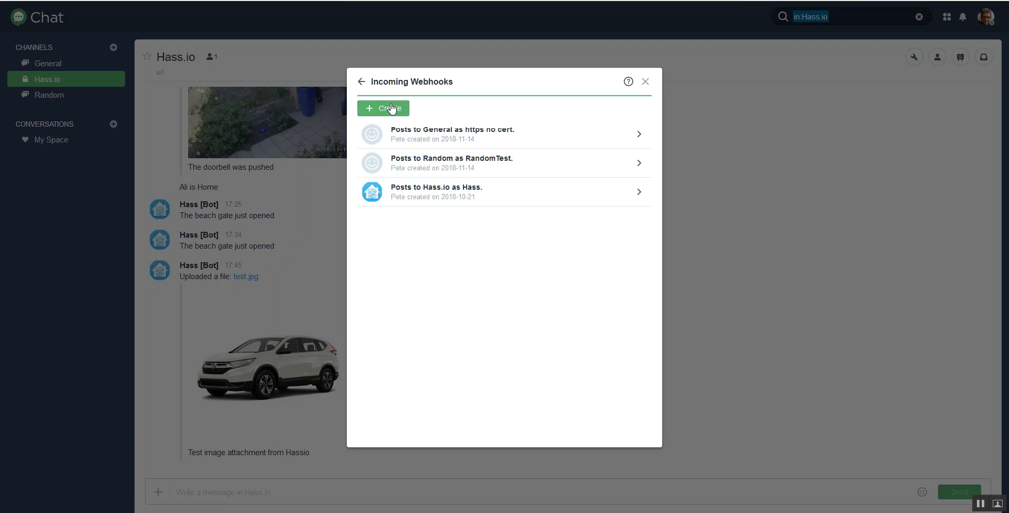
left_click(384, 109)
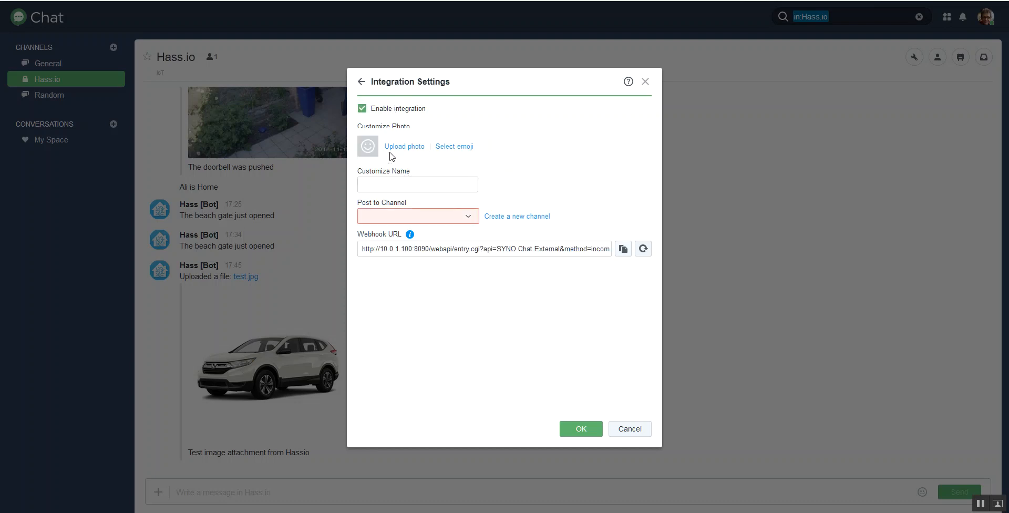
mouse_move(384, 126)
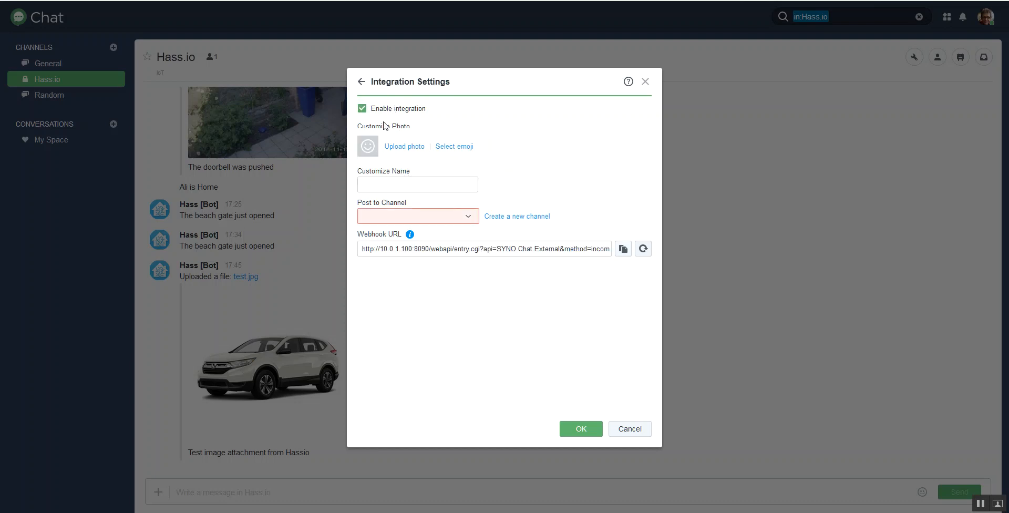
left_click(417, 184)
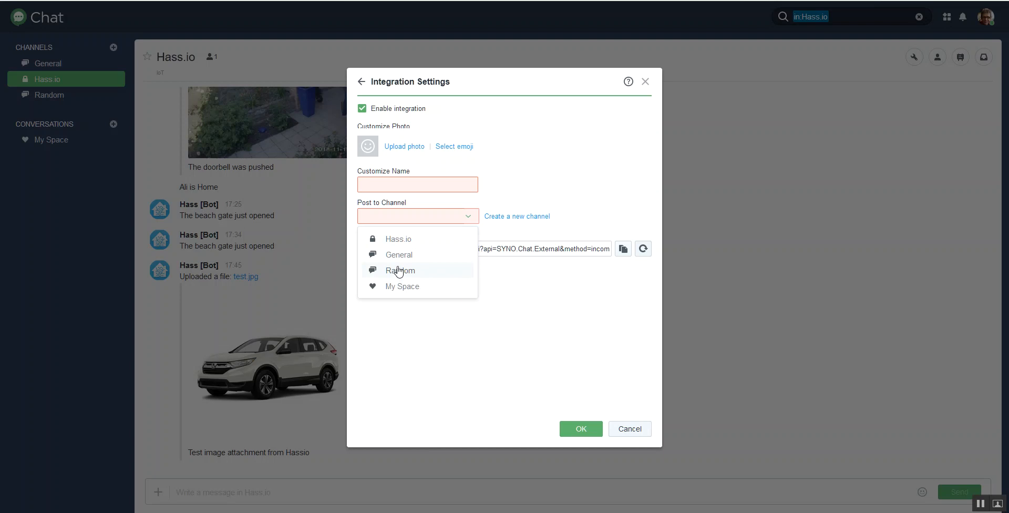
mouse_move(401, 275)
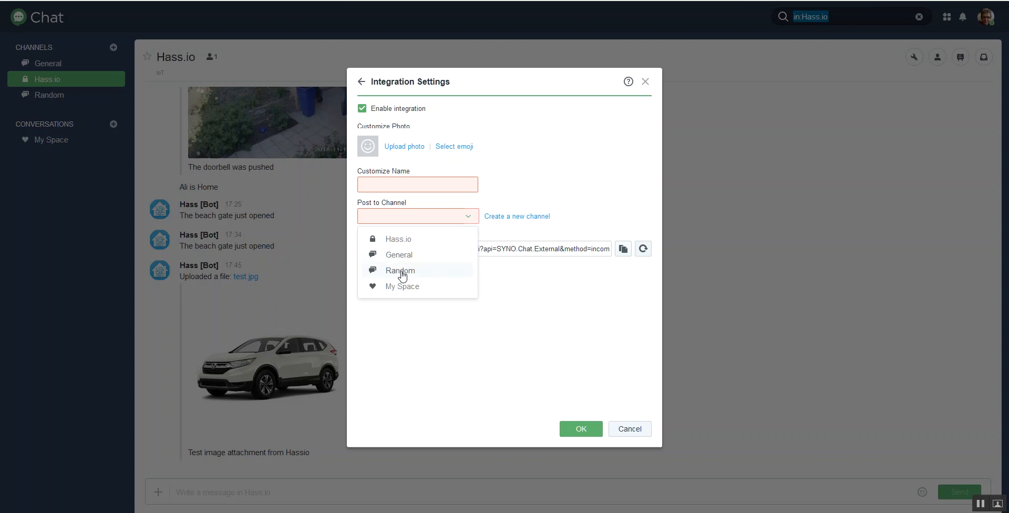
left_click(398, 238)
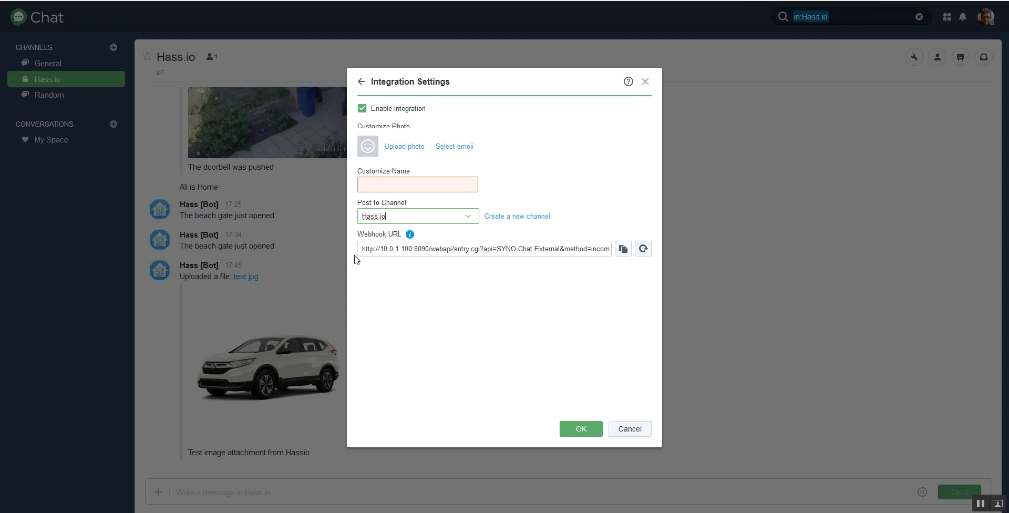
mouse_move(403, 249)
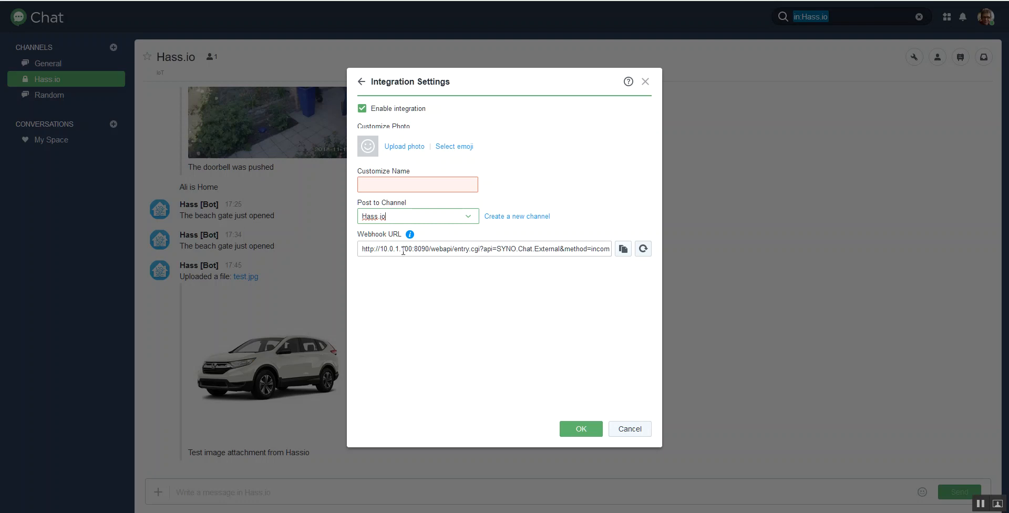
mouse_move(427, 251)
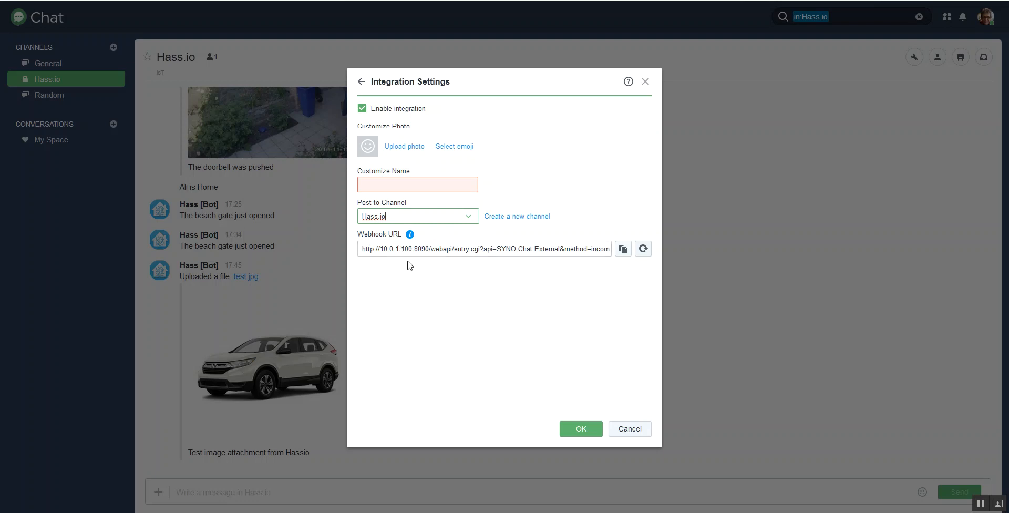
mouse_move(411, 270)
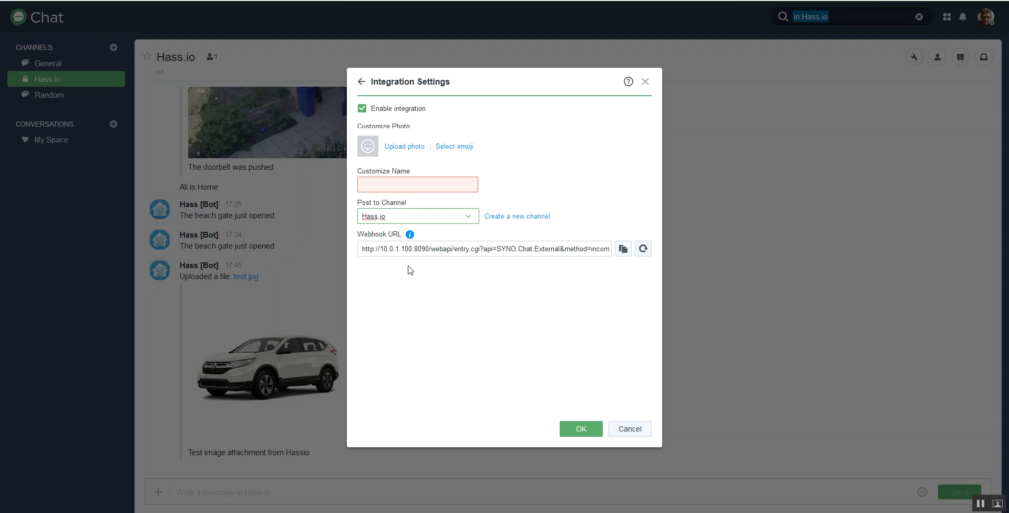
left_click(417, 215)
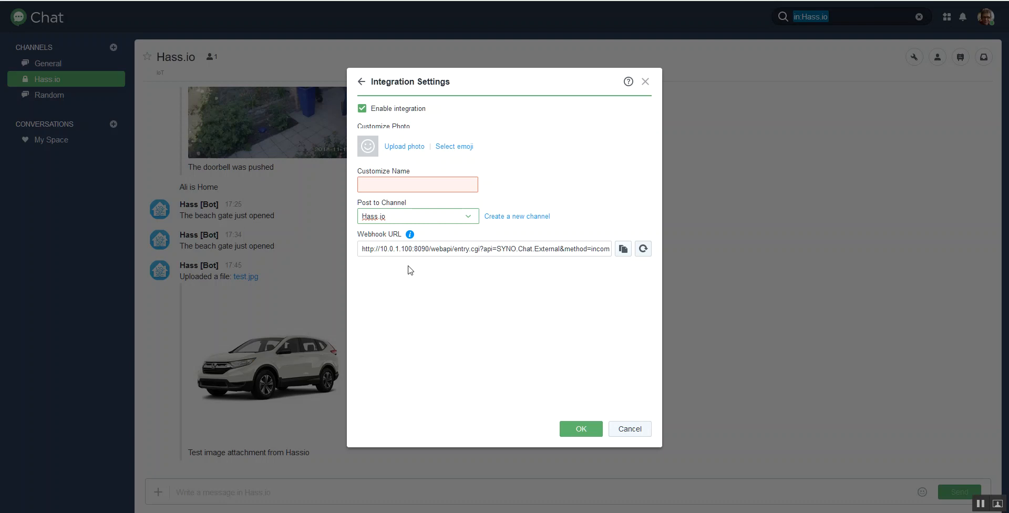
mouse_move(404, 276)
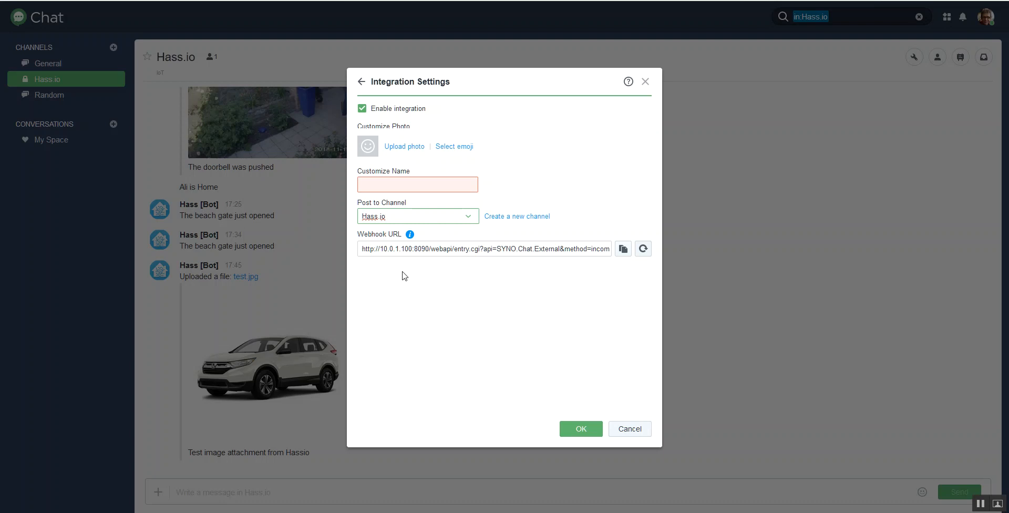
mouse_move(411, 303)
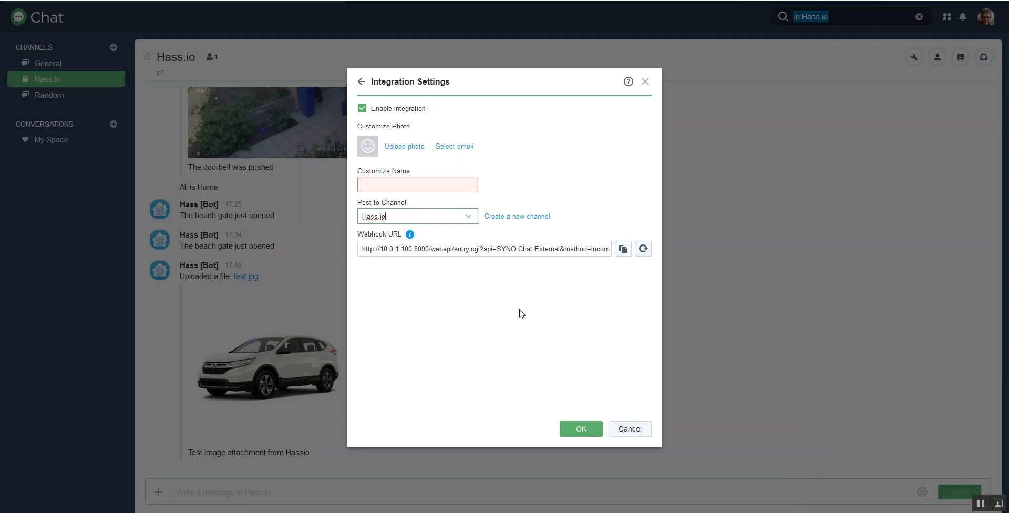
mouse_move(509, 304)
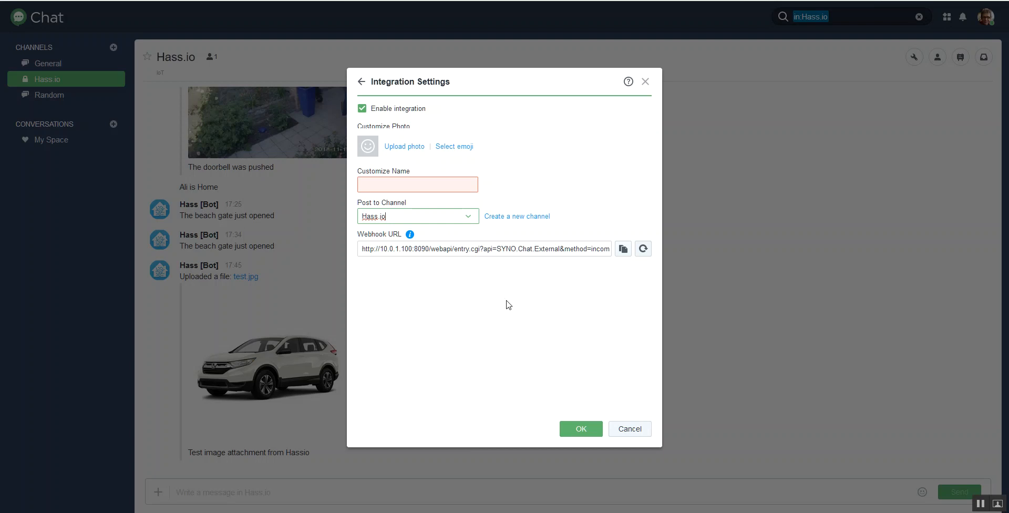
mouse_move(602, 425)
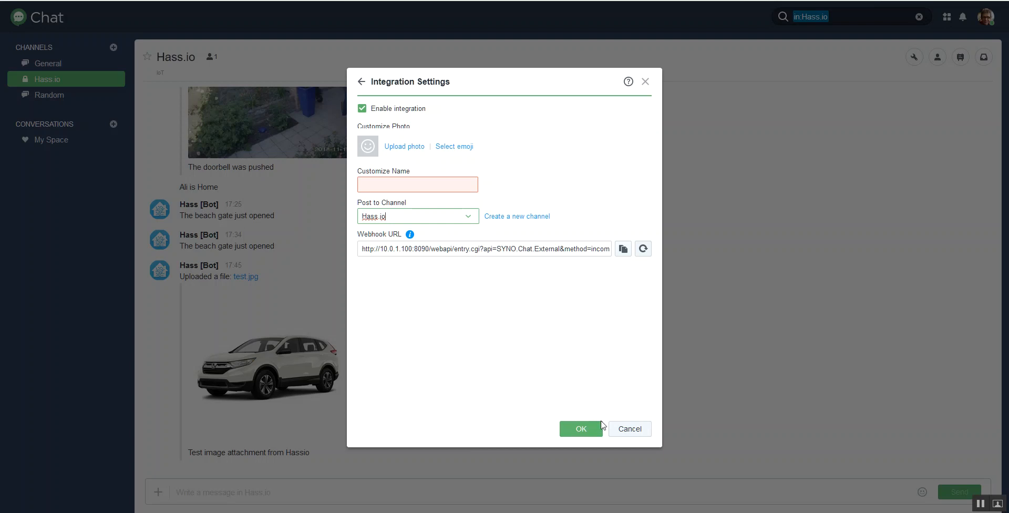
- Draft another Hass.io webhook, copy its URL, discard the unsaved draft and close the window
left_click(629, 429)
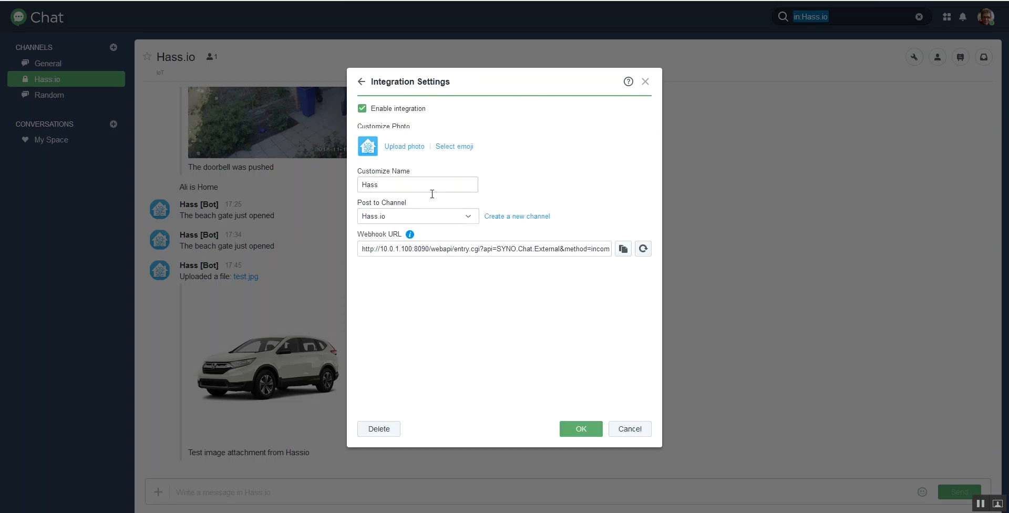
left_click(361, 82)
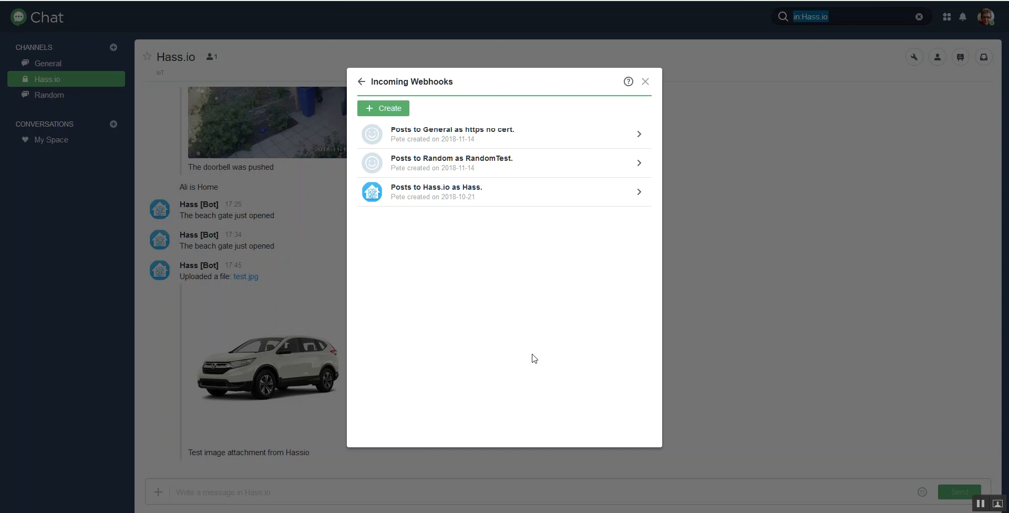
mouse_move(503, 214)
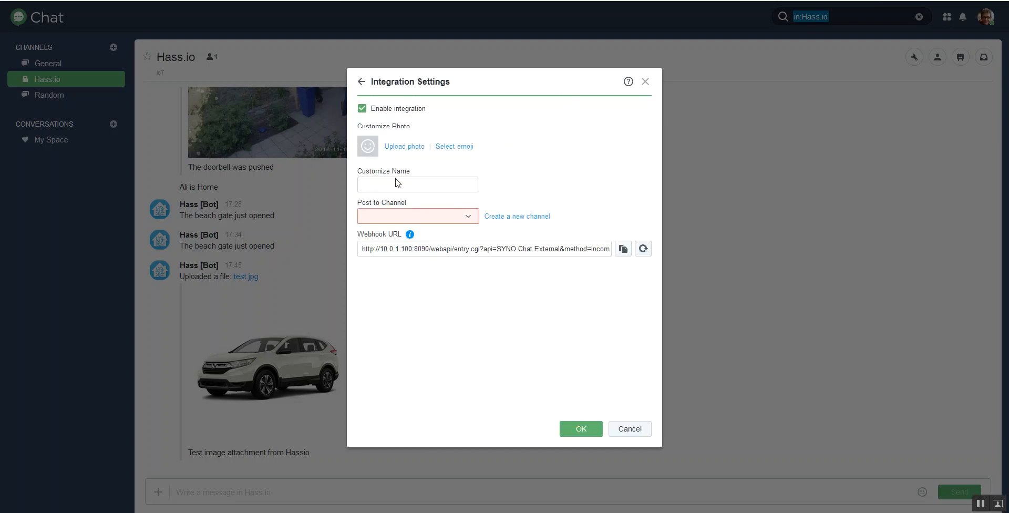
left_click(412, 216)
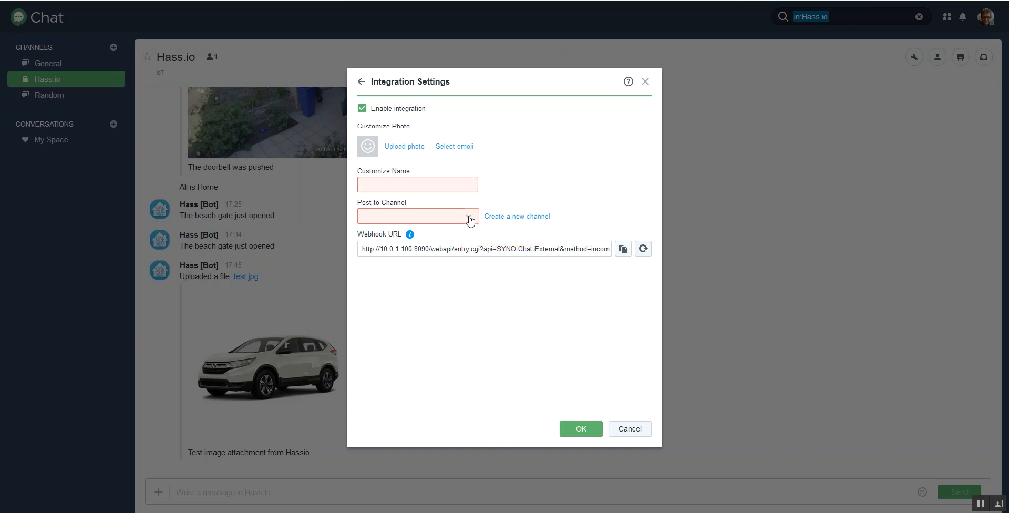
left_click(417, 216)
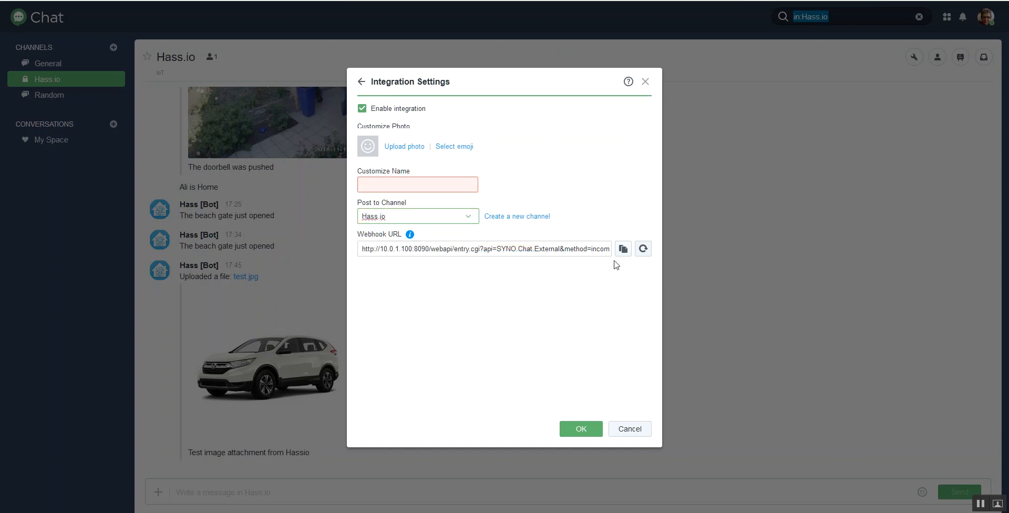
left_click(622, 249)
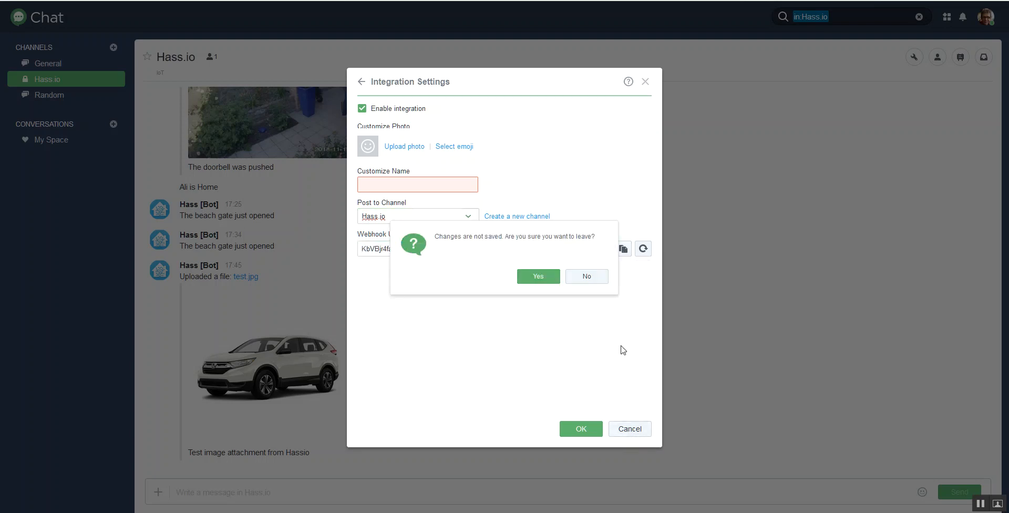
left_click(537, 276)
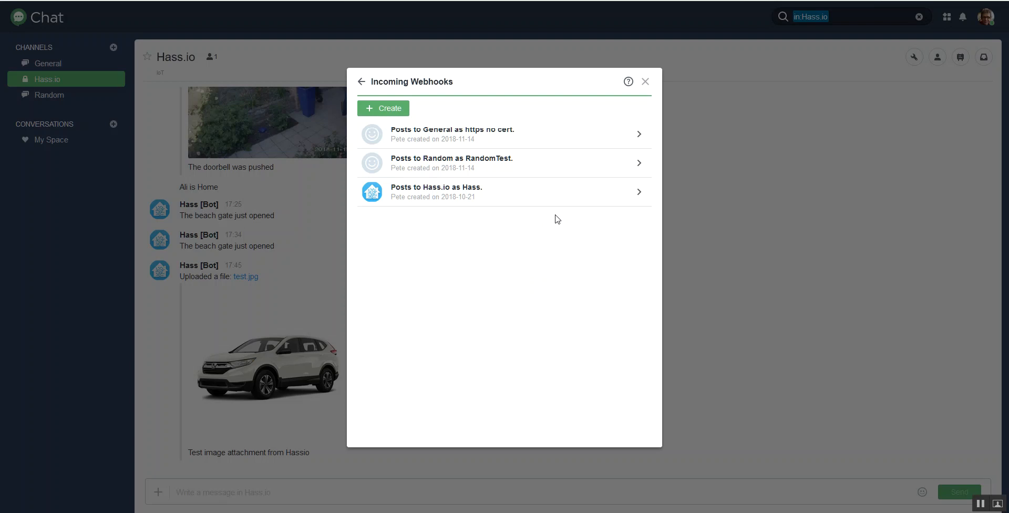
mouse_move(547, 216)
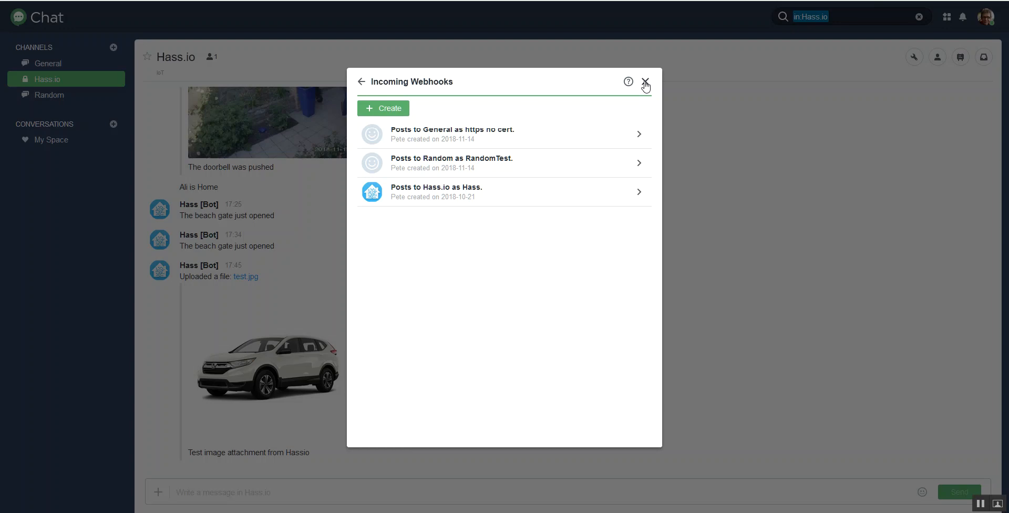
left_click(645, 84)
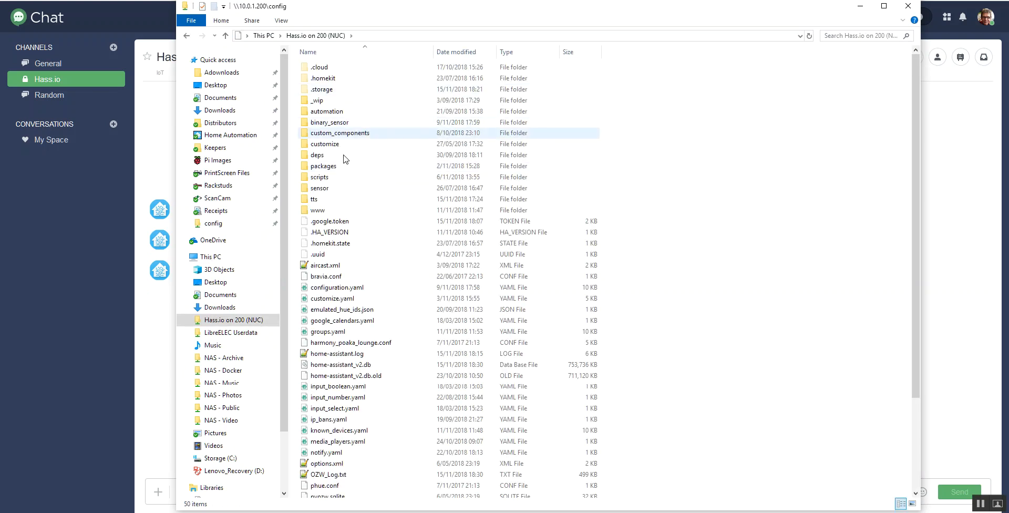
- Select configuration.yaml and close the Hass.io config folder window
left_click(336, 287)
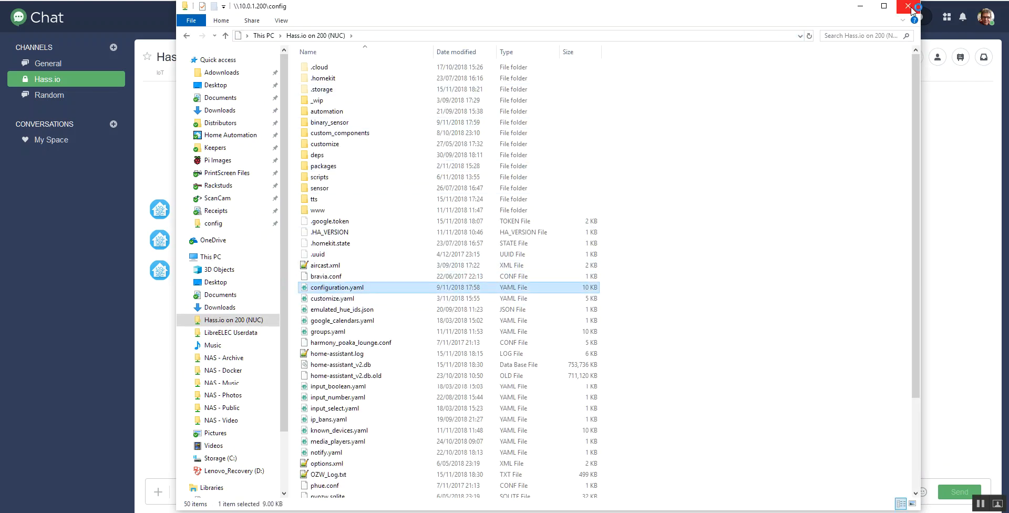
left_click(908, 6)
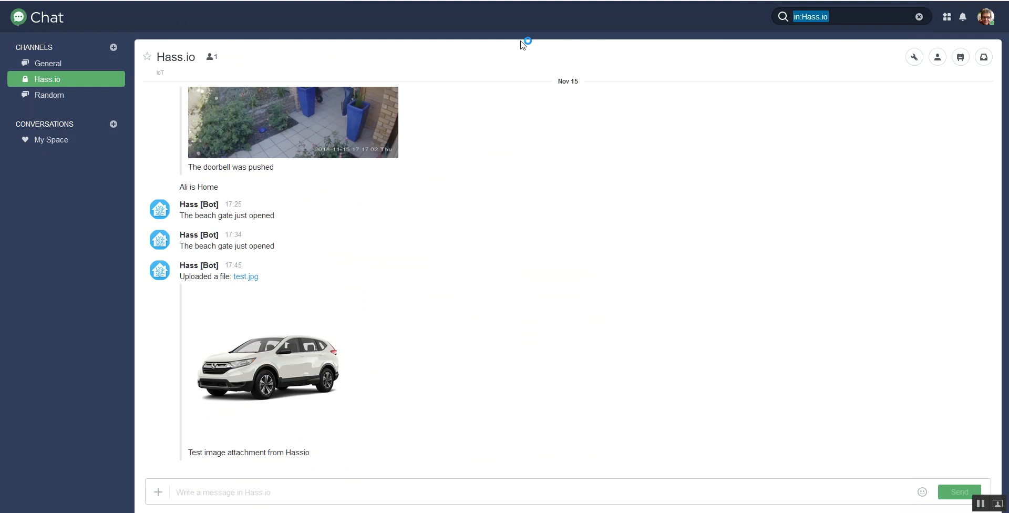
mouse_move(523, 44)
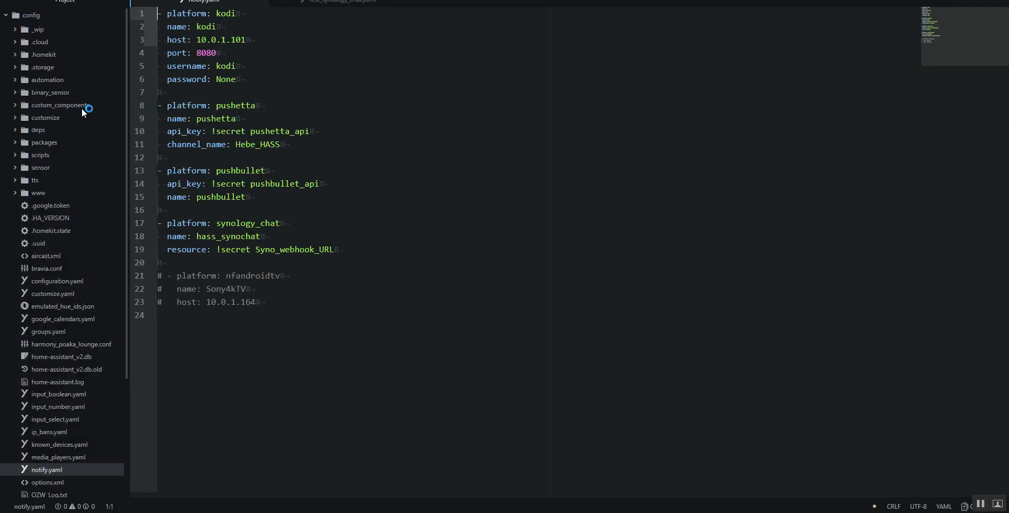
- Review configuration.yaml and test_synology_chat.yaml, then return to notify.yaml's hass_synochat notifier
left_click(338, 2)
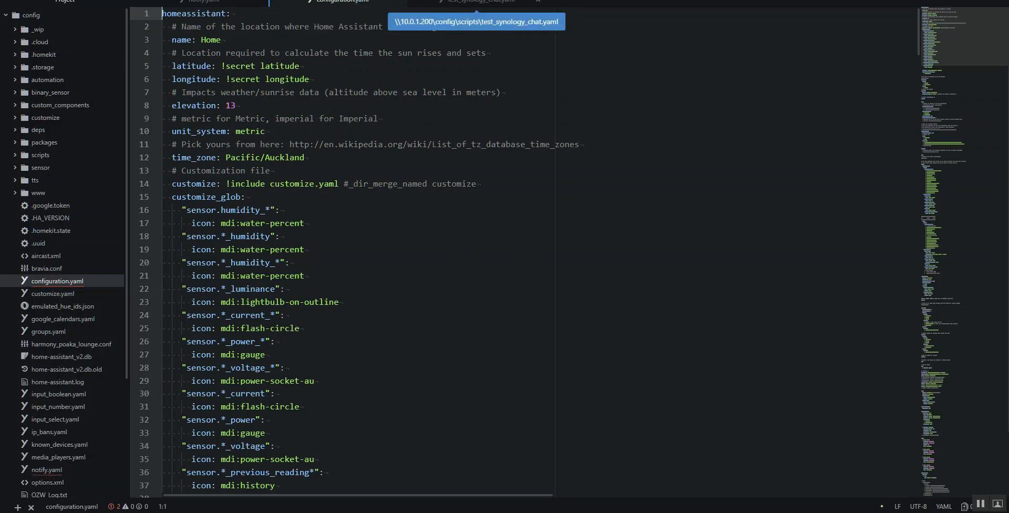
left_click(479, 1)
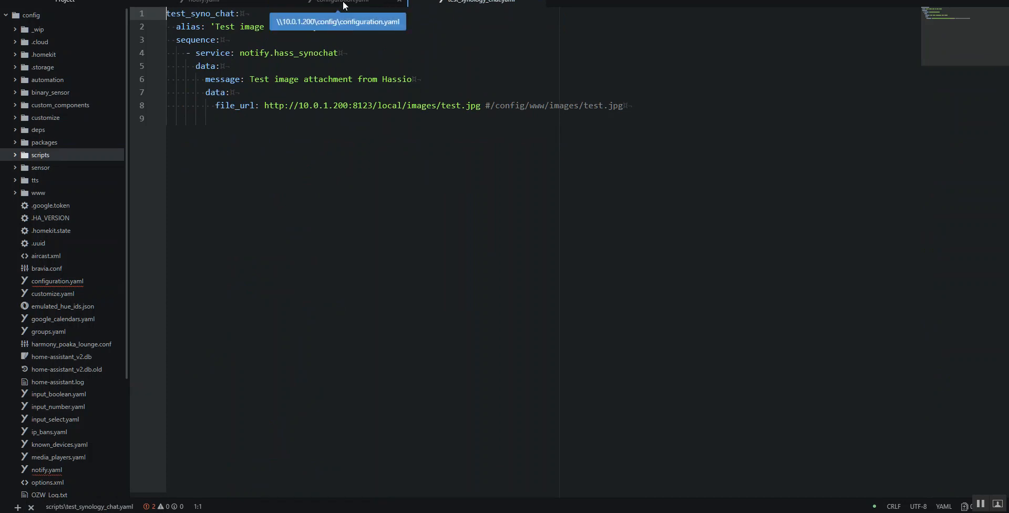
left_click(345, 2)
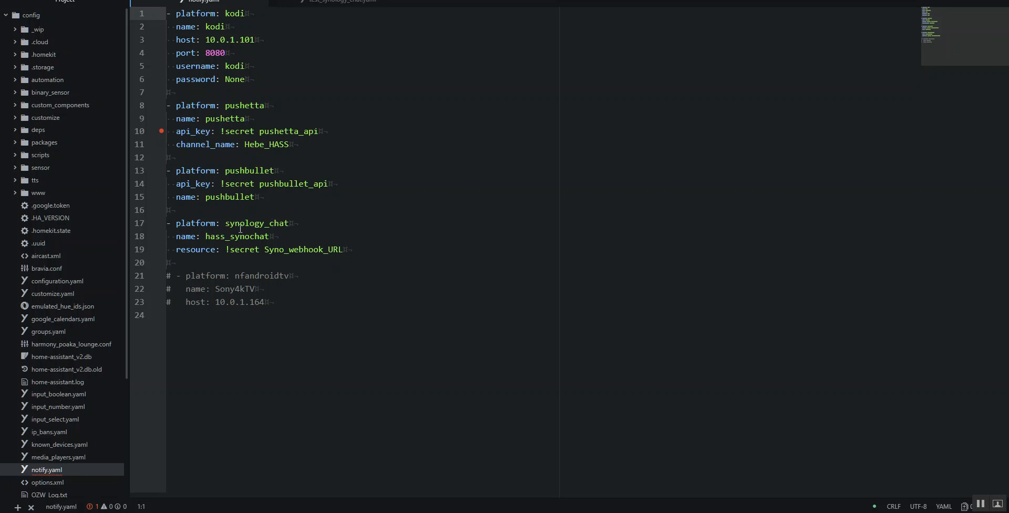
mouse_move(293, 203)
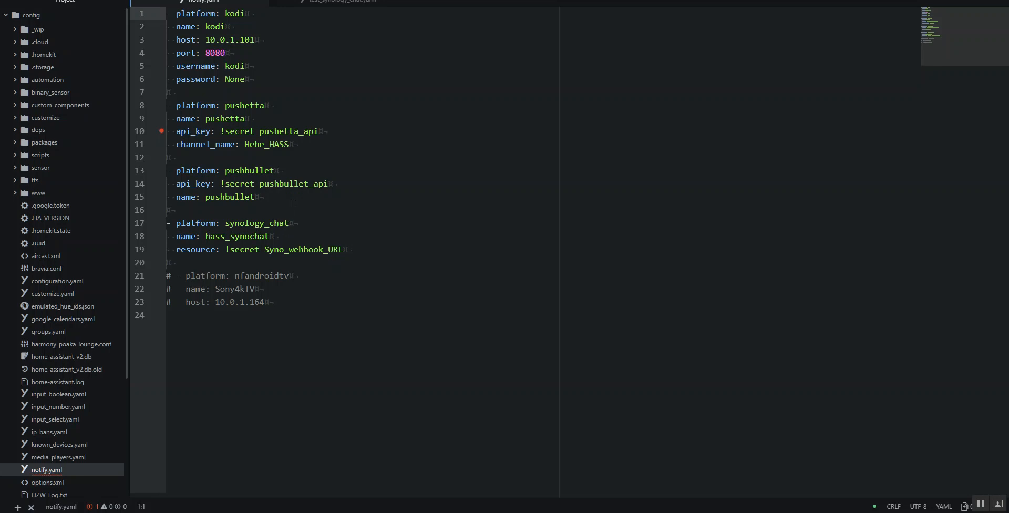
mouse_move(293, 196)
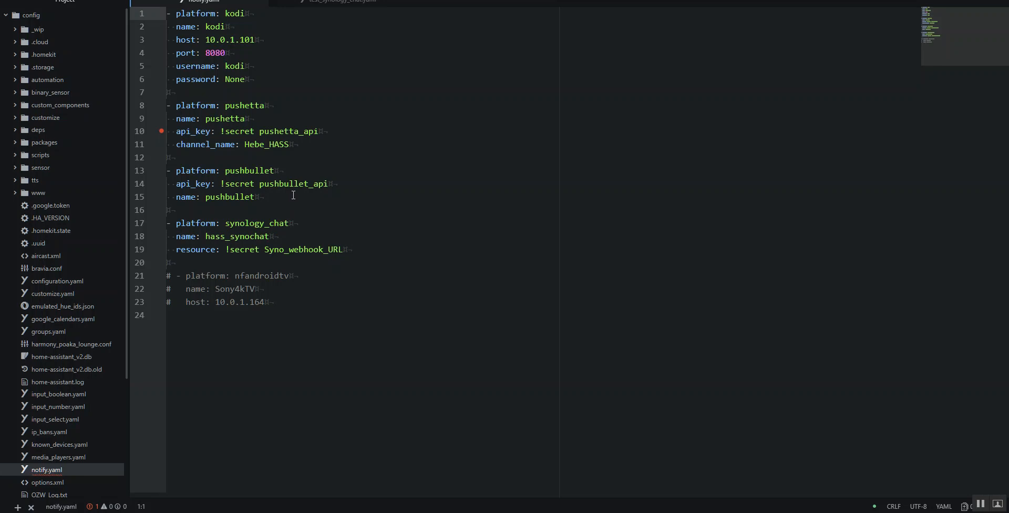
mouse_move(227, 249)
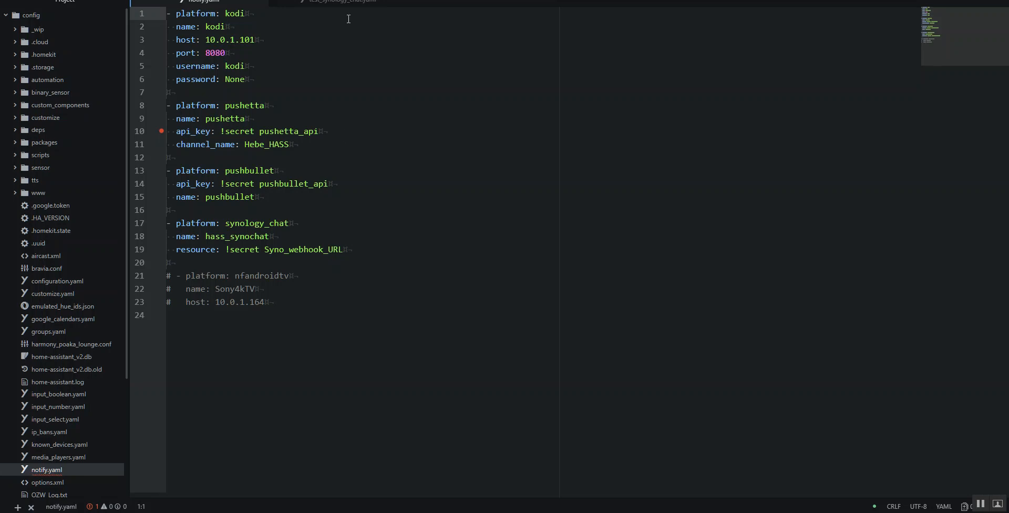
mouse_move(331, 8)
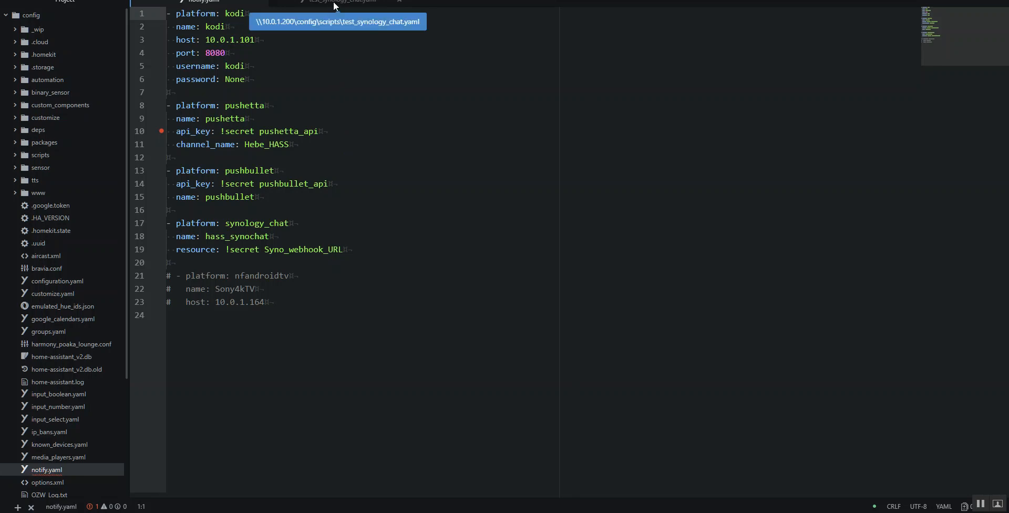
- Switch to test_synology_chat.yaml showing the test_syno_chat script and its image file_url
left_click(338, 1)
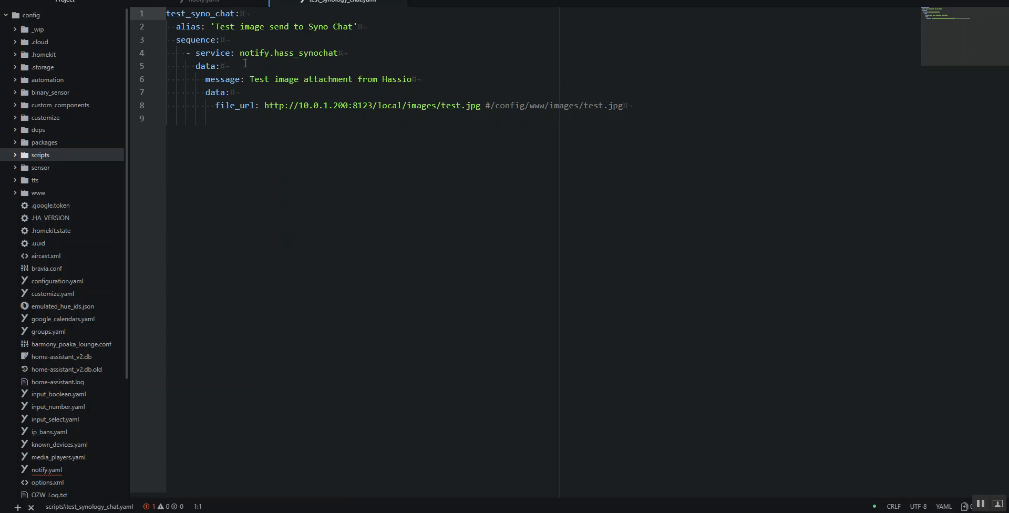
mouse_move(228, 66)
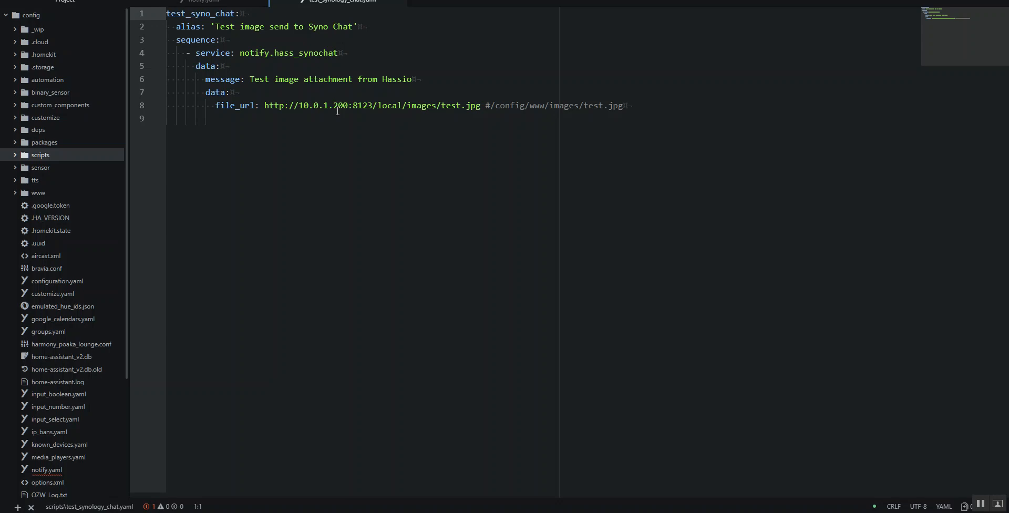
mouse_move(378, 110)
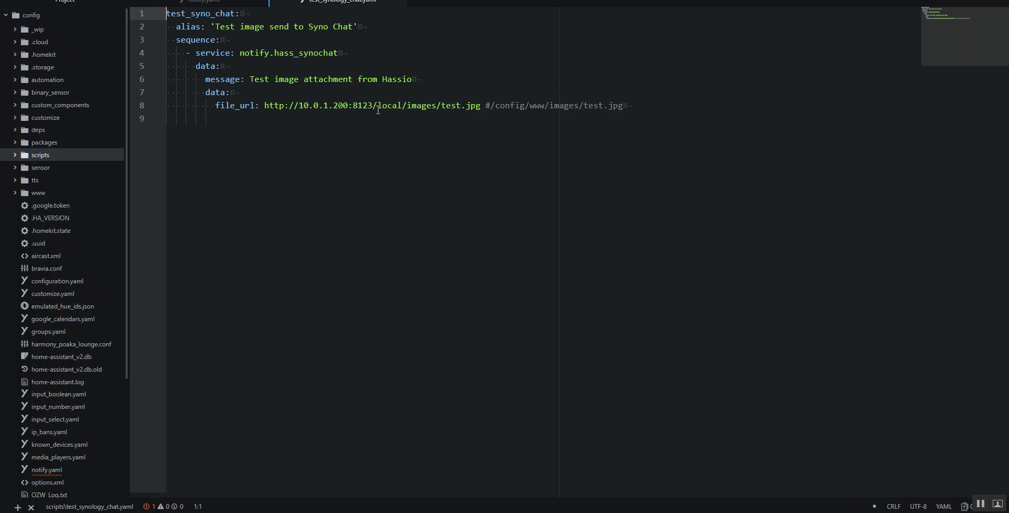
mouse_move(393, 91)
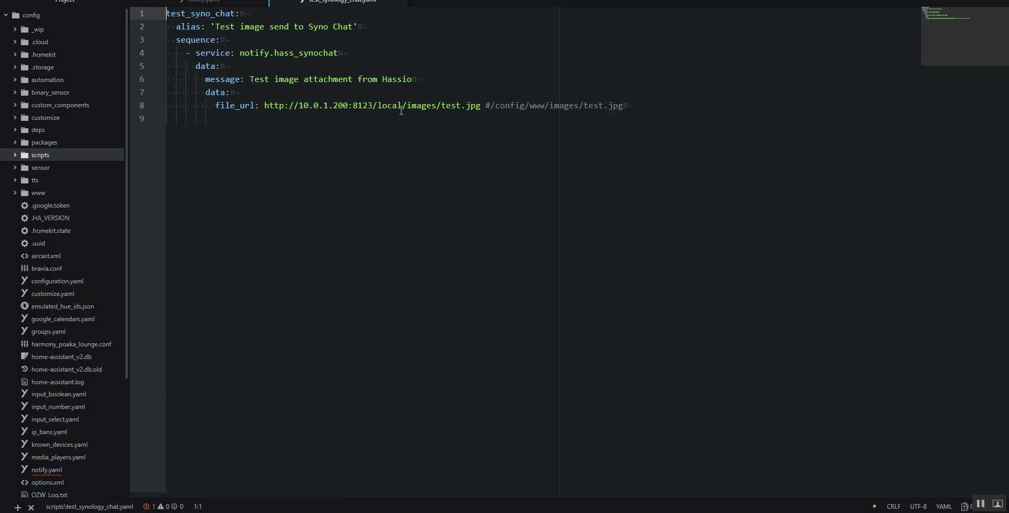
mouse_move(406, 124)
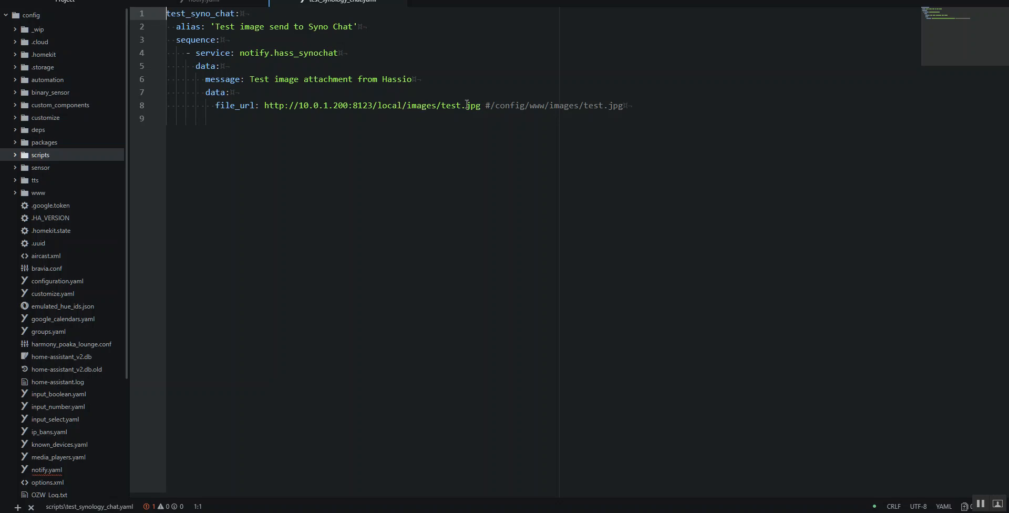
mouse_move(419, 95)
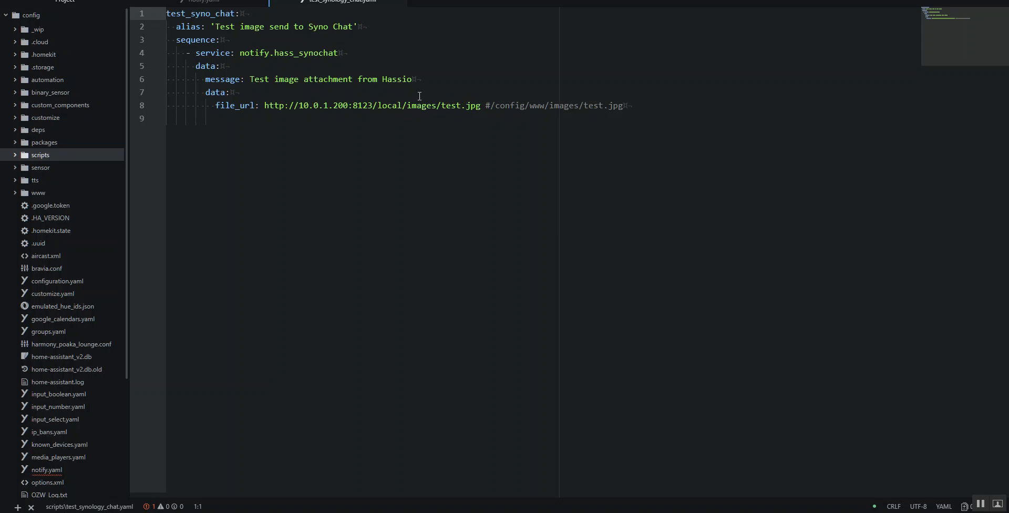
mouse_move(306, 324)
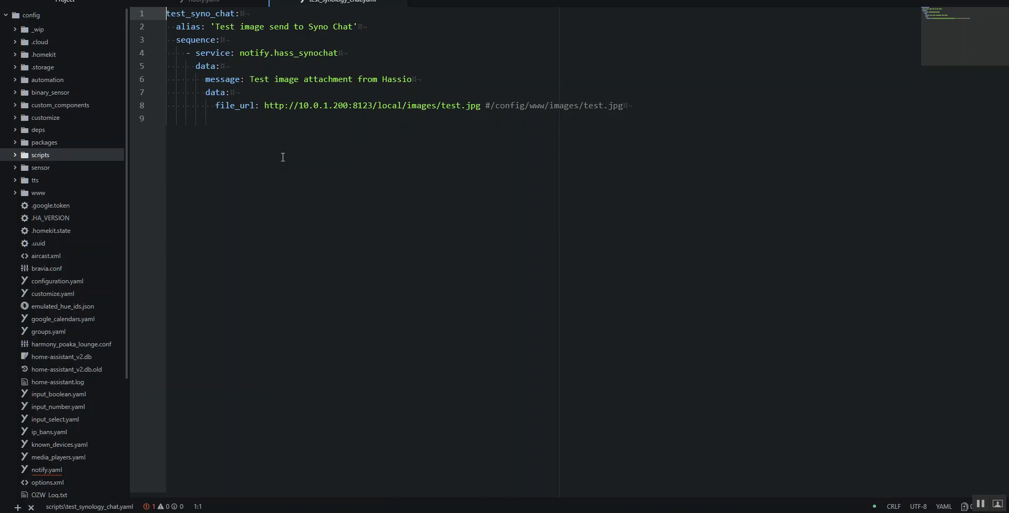
mouse_move(282, 152)
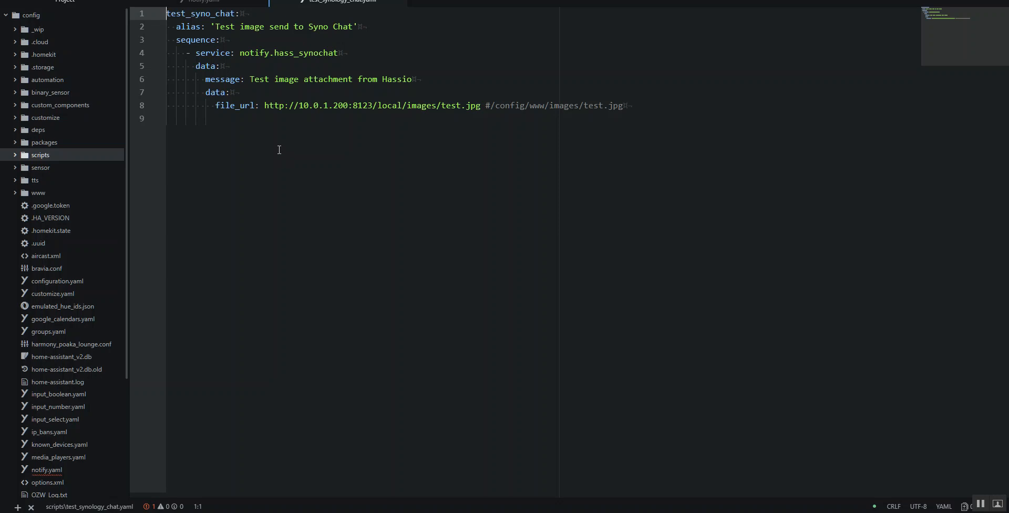
mouse_move(274, 138)
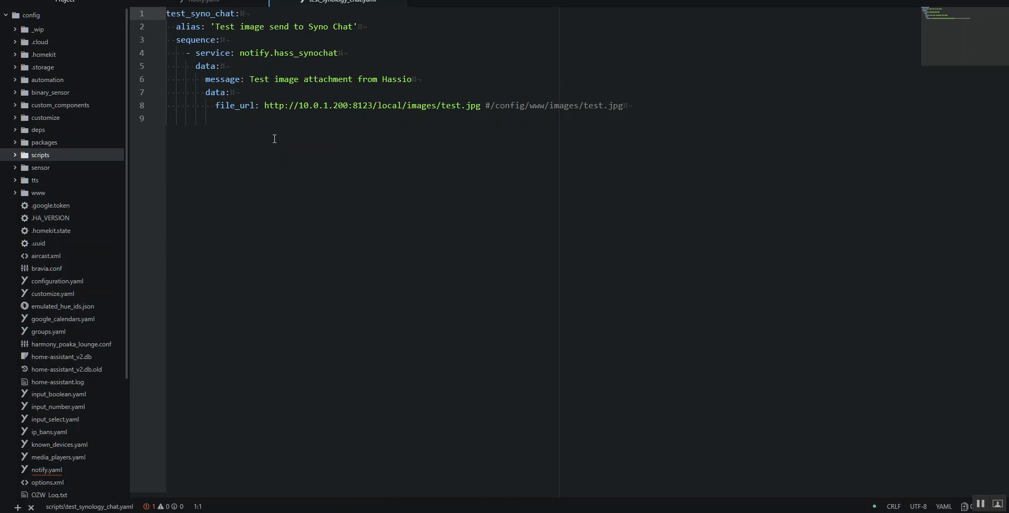
mouse_move(265, 116)
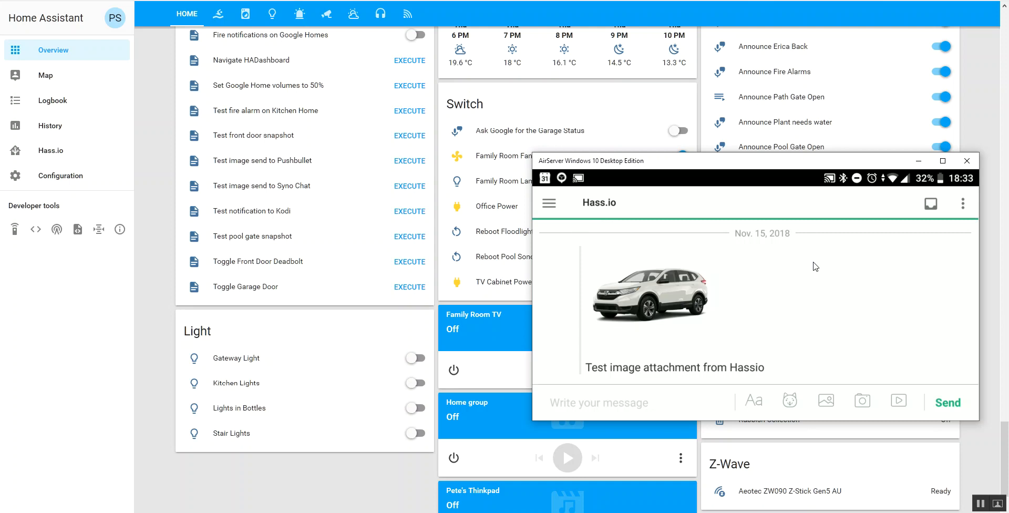
mouse_move(811, 267)
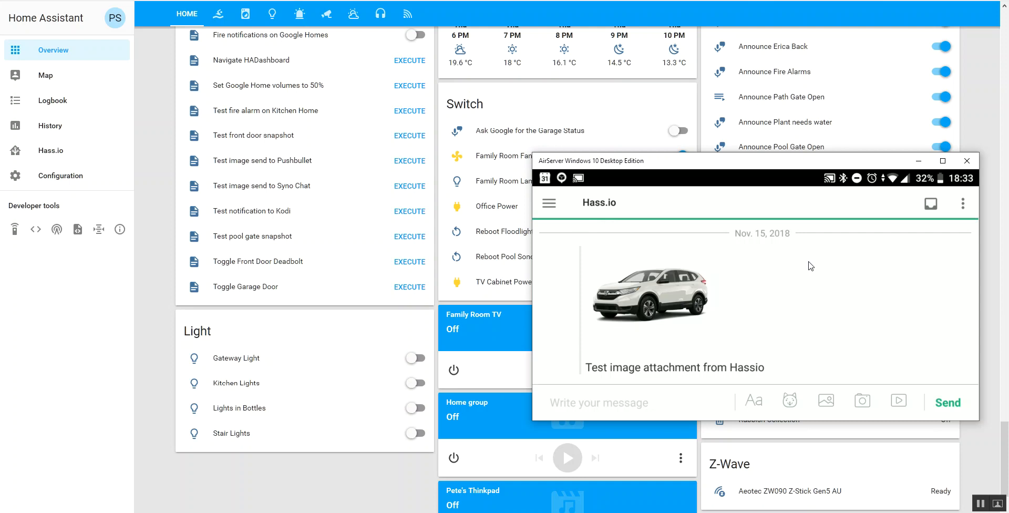
mouse_move(743, 283)
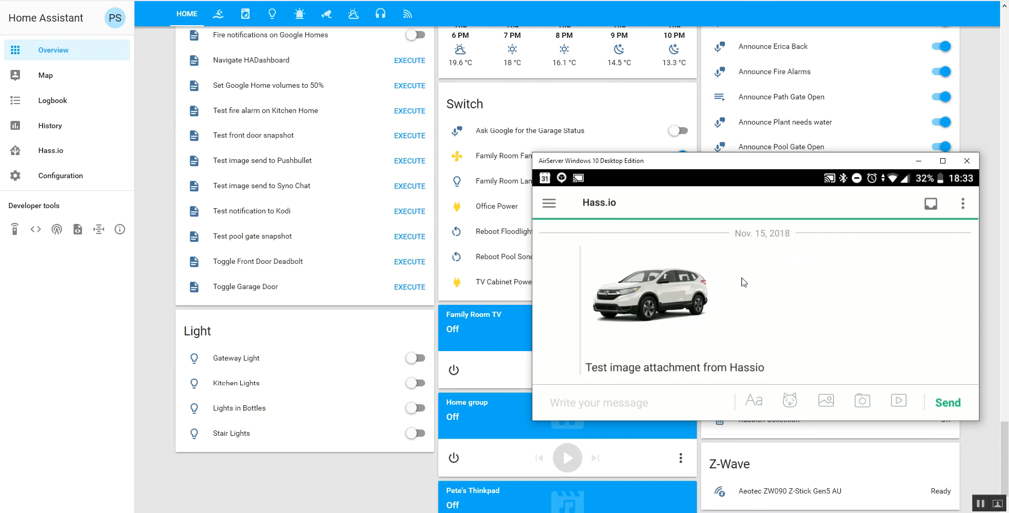
mouse_move(696, 312)
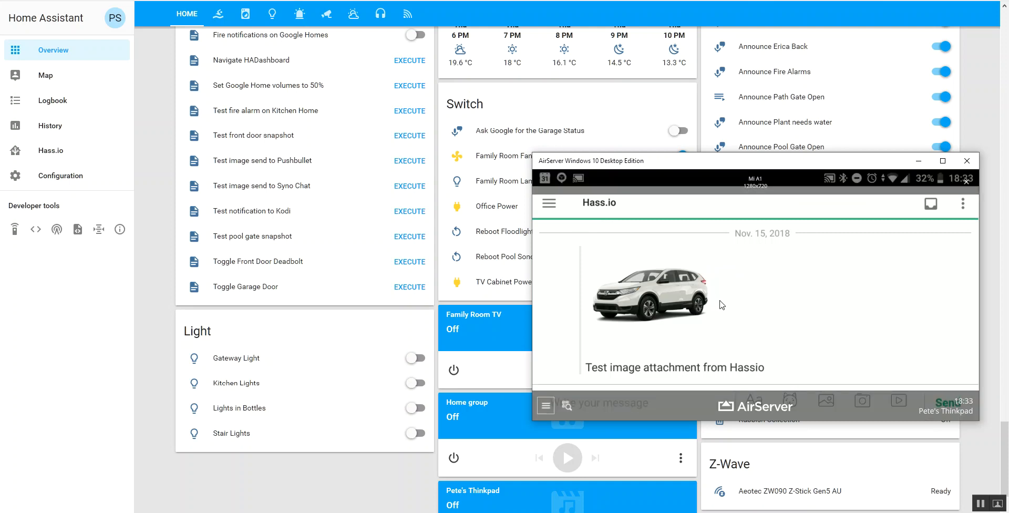
mouse_move(771, 262)
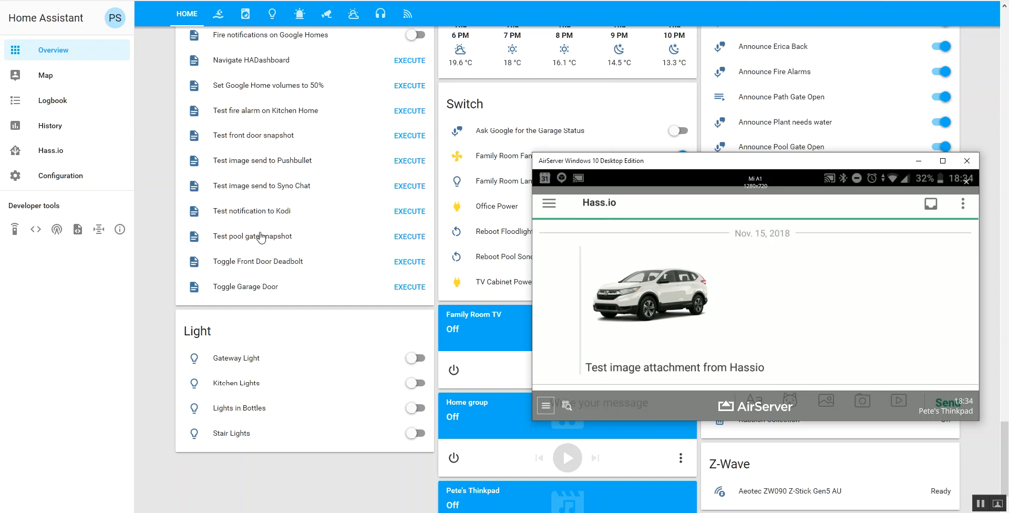
mouse_move(401, 194)
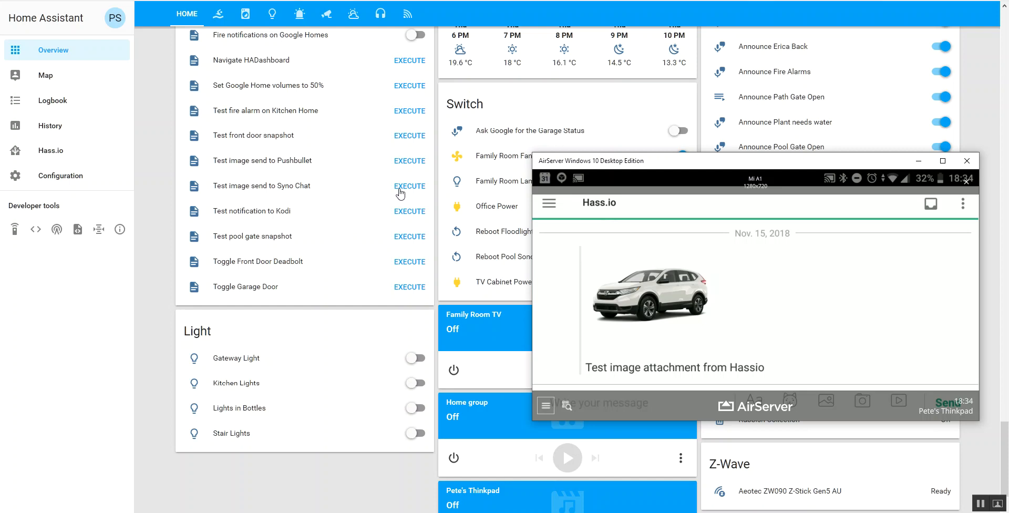
- Execute 'Test image send to Syno Chat' and scroll the phone's Hass.io chat to check posts
left_click(410, 186)
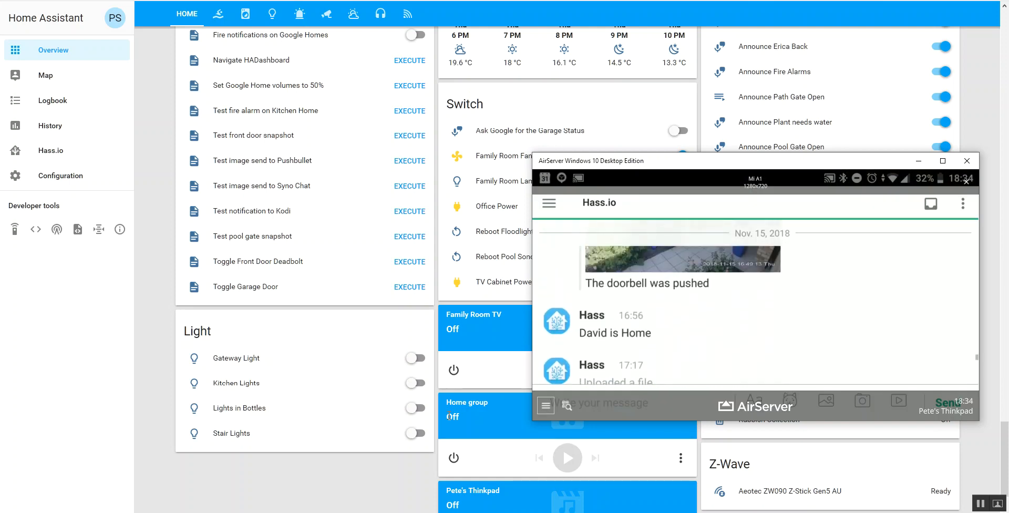
scroll("down", 3)
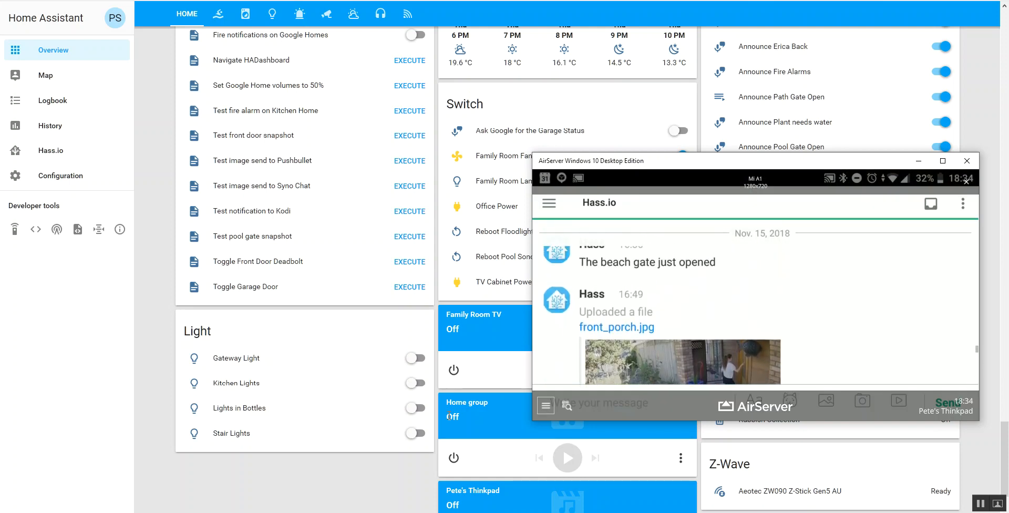